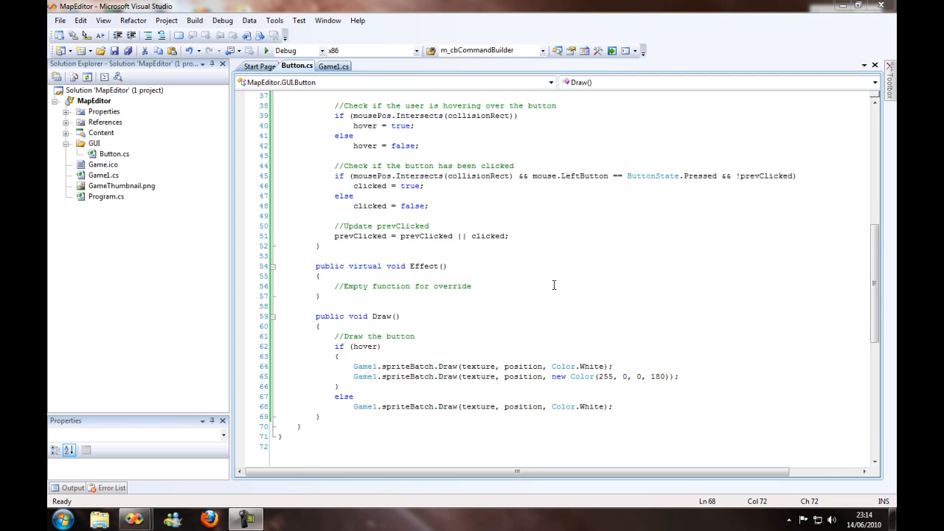
# Add a new Class item named BackLayerButton.cs to the GUI folder
pyautogui.rightClick(94, 143)
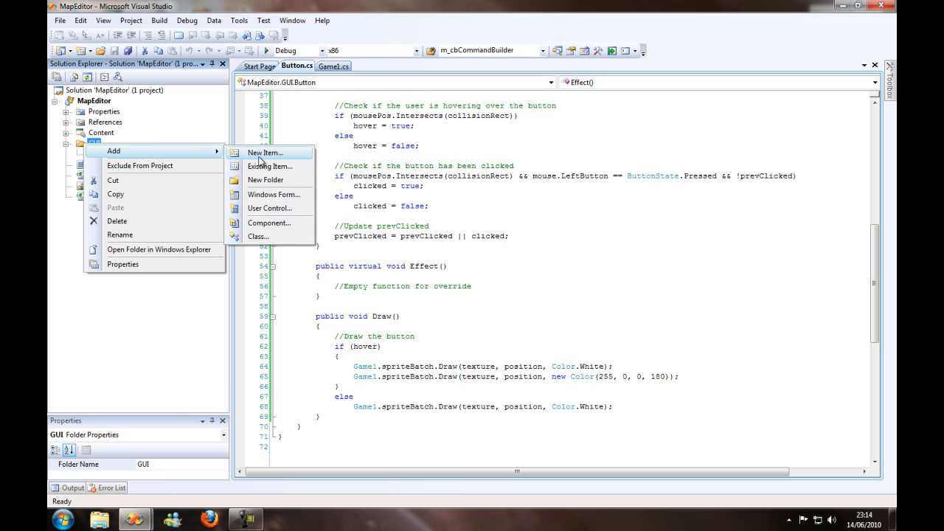
pyautogui.click(264, 151)
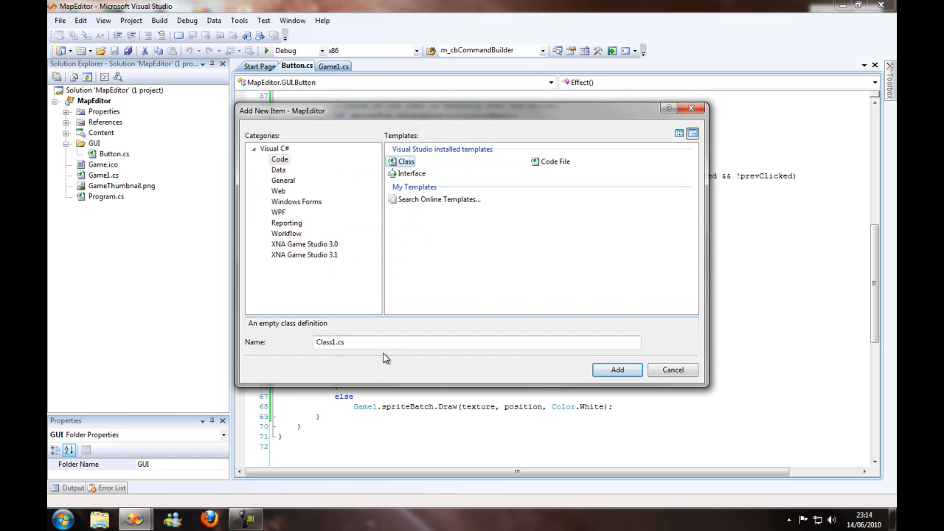
pyautogui.doubleClick(330, 343)
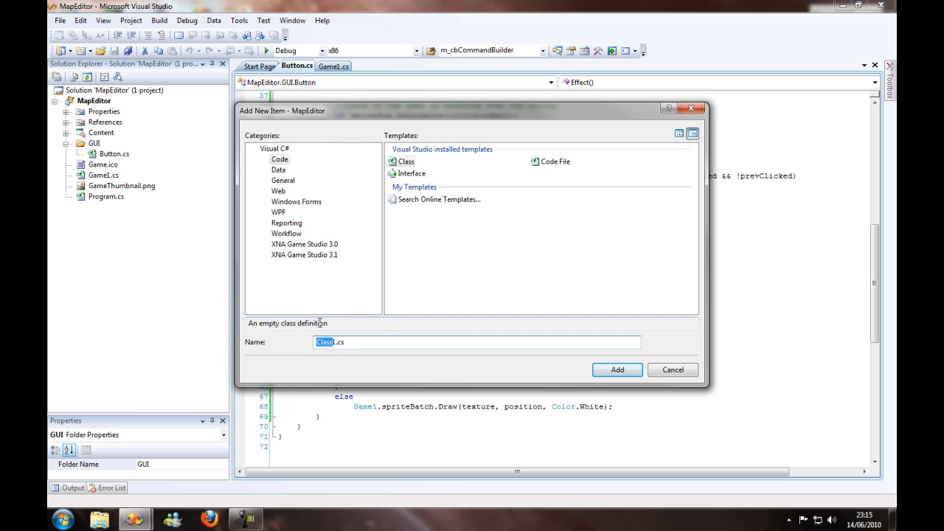
pyautogui.press('Delete')
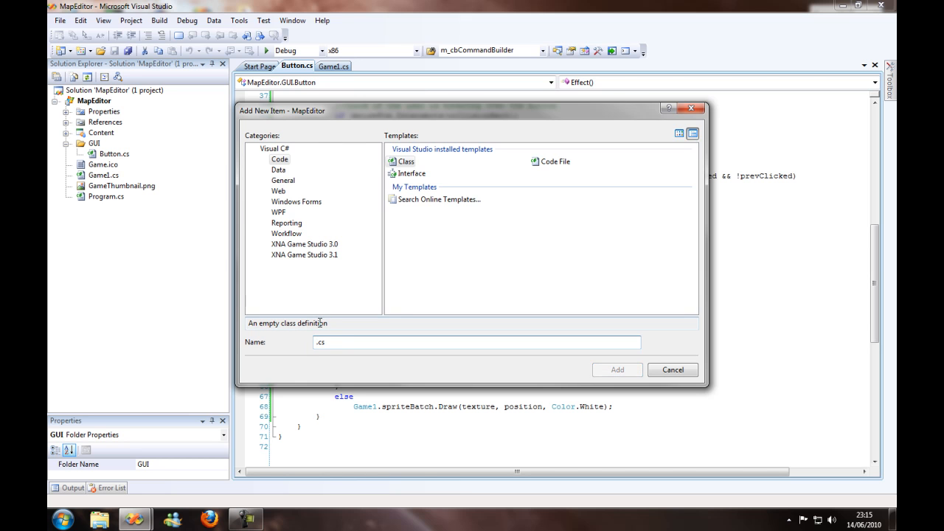
pyautogui.write('Bakd')
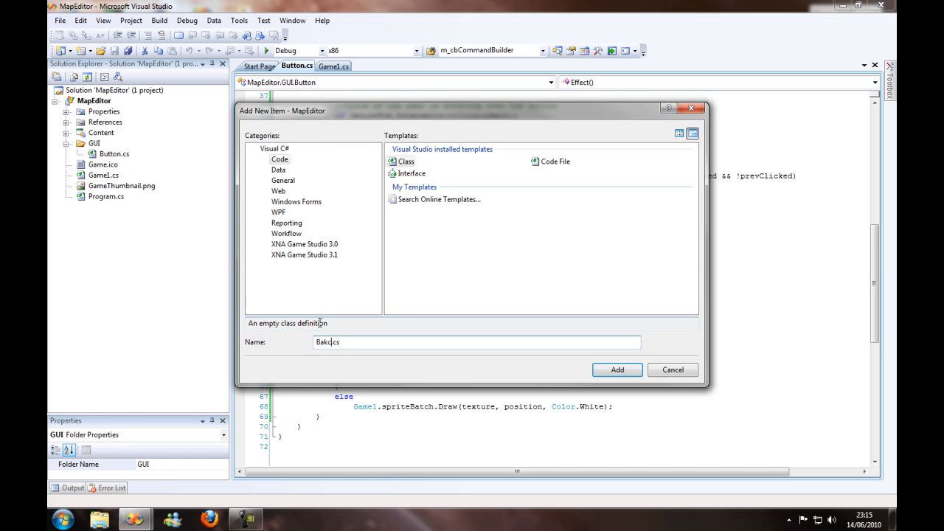
pyautogui.write('LayerButton')
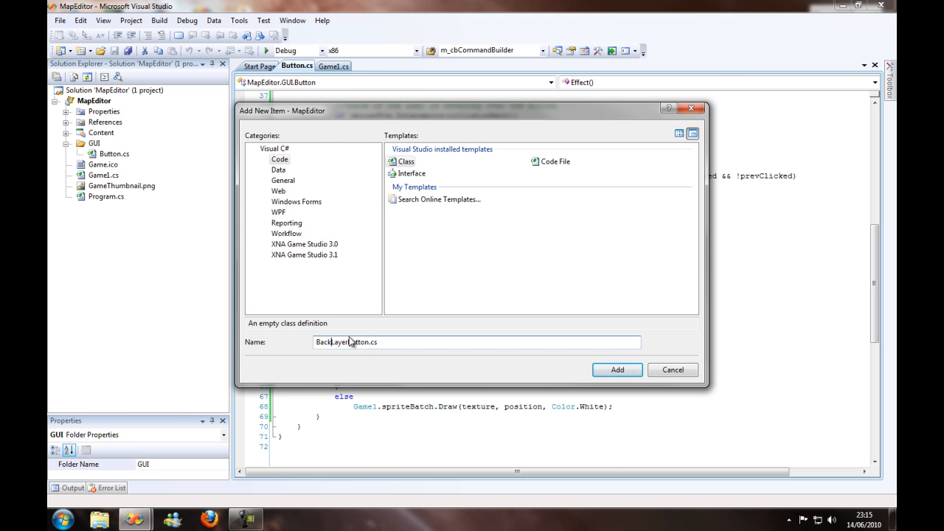
pyautogui.click(617, 369)
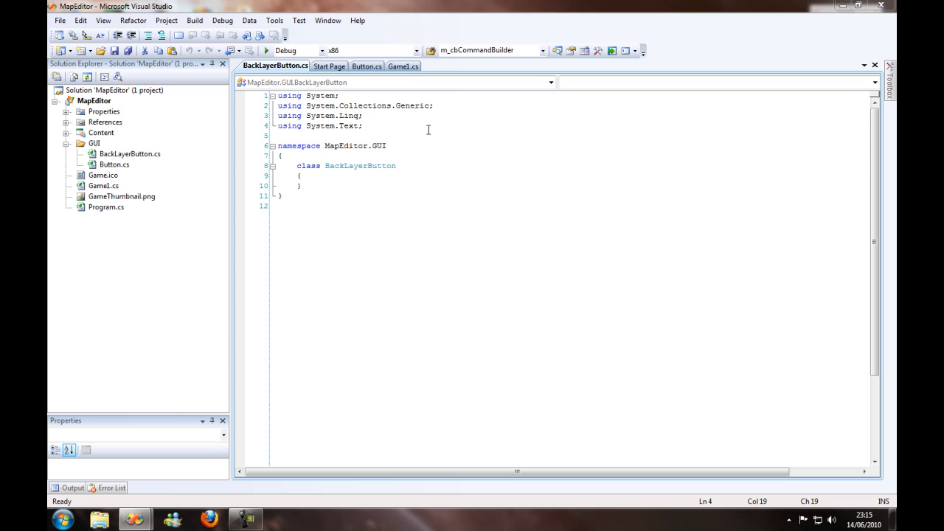
# Add the Xna Framework usings and make BackLayerButton a public class inheriting Button
pyautogui.write('using Microsoft.Xna.Framework;')
pyautogui.write('using Microsoft.Xna.Framework.Graphics;')
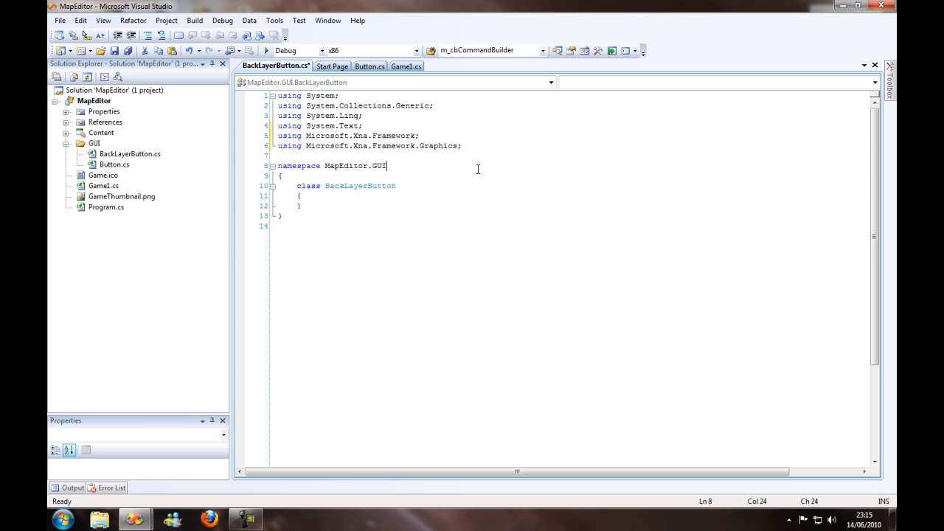
pyautogui.click(357, 186)
pyautogui.write('public ')
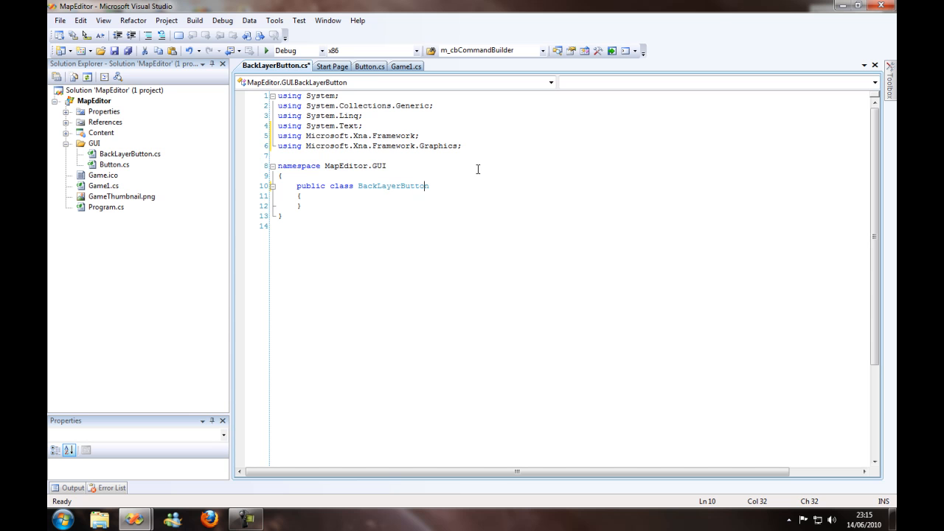
pyautogui.click(368, 66)
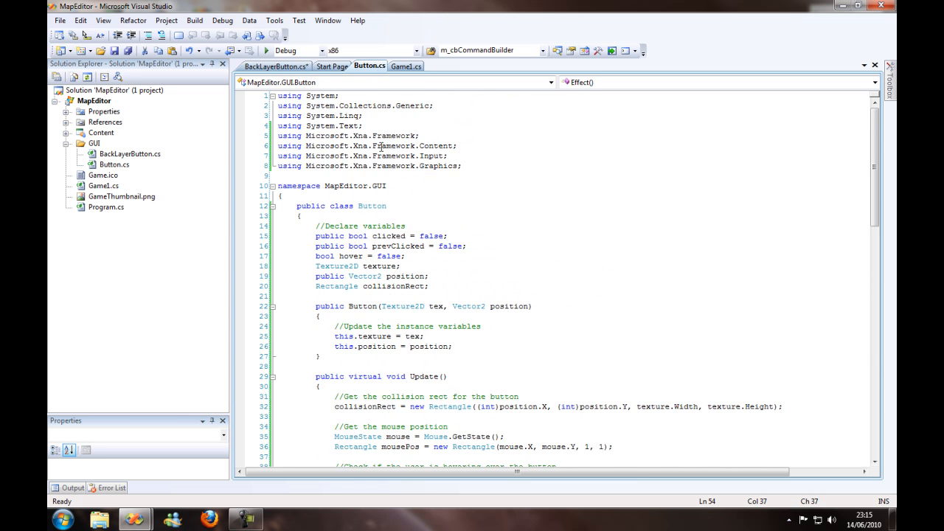
pyautogui.click(276, 66)
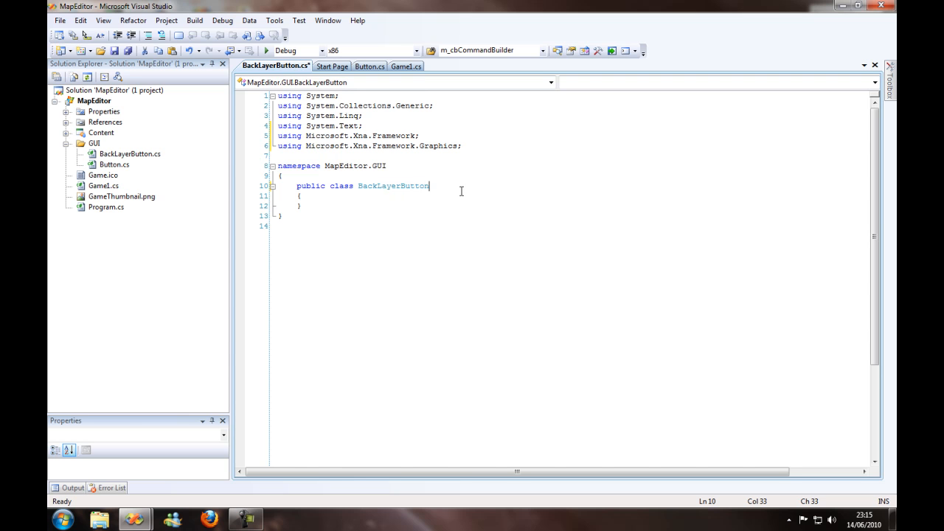
pyautogui.write(': BUt')
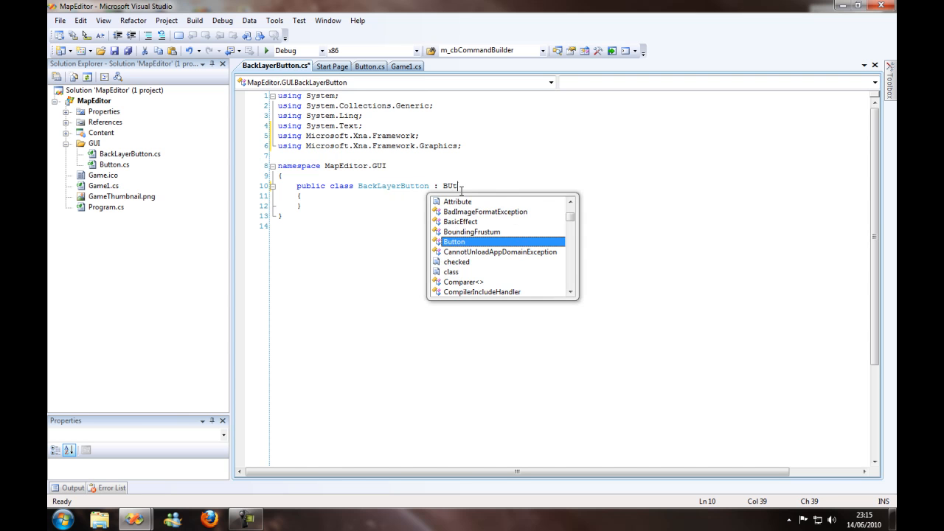
pyautogui.press('Tab')
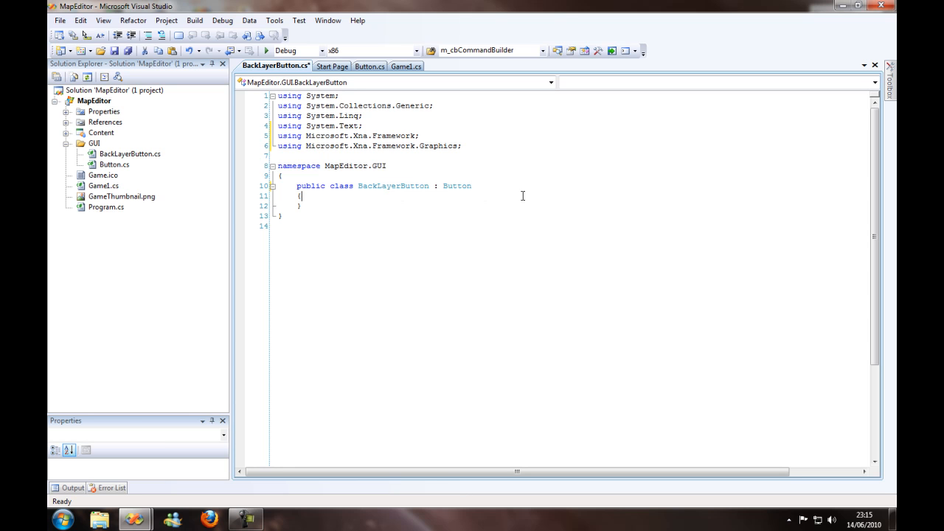
# Declare 'public bool clicked = false;' under a '//Declare an instance variable' comment
pyautogui.write('/')
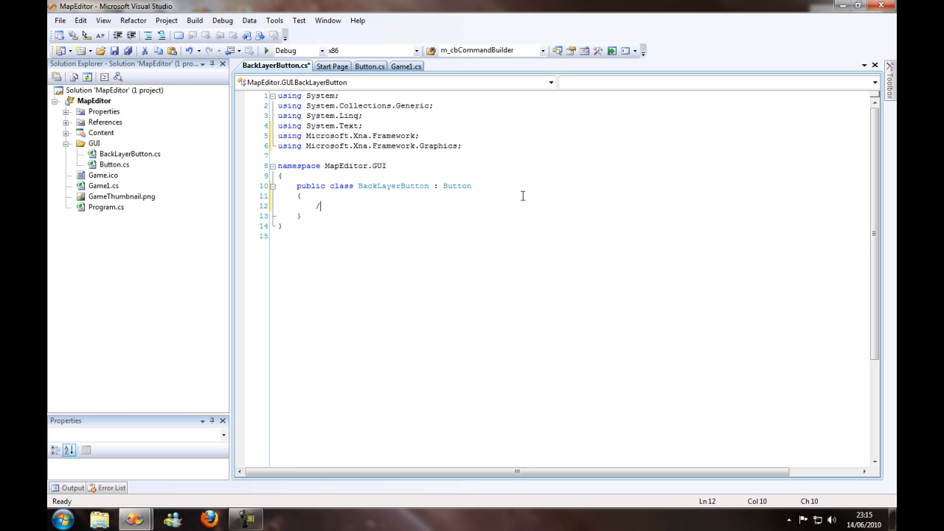
pyautogui.write('/Declare an')
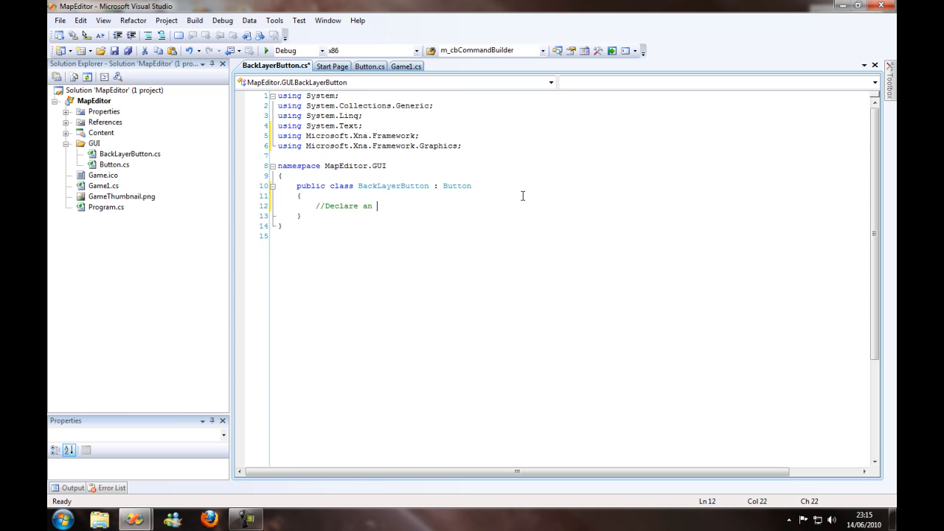
pyautogui.write('instace variable')
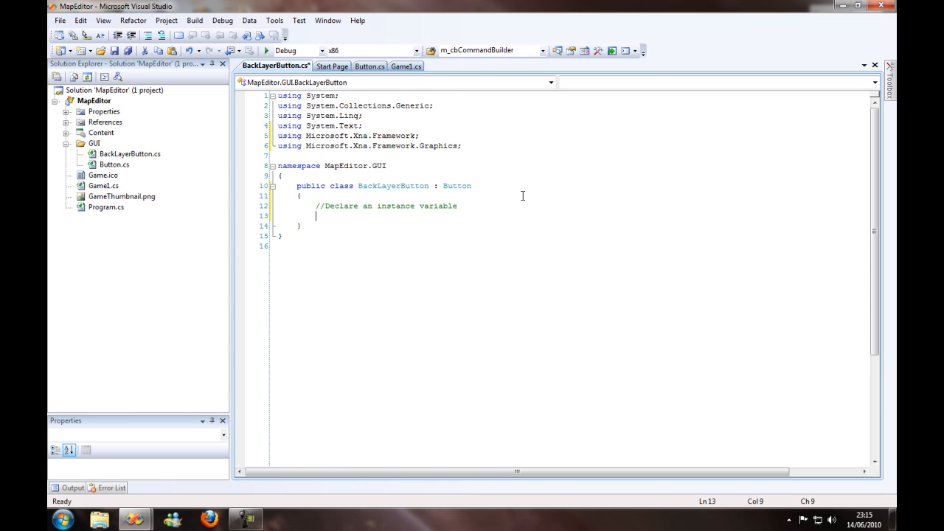
pyautogui.write('public')
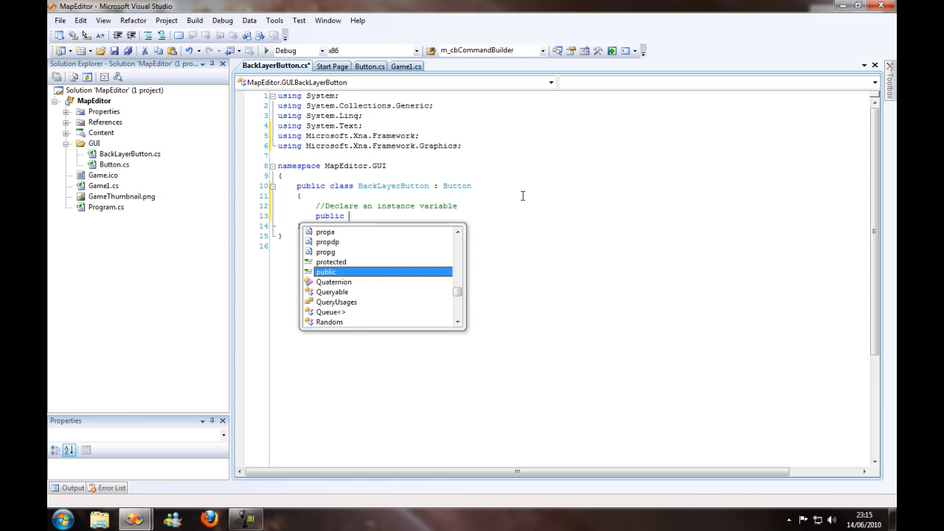
pyautogui.write('bool')
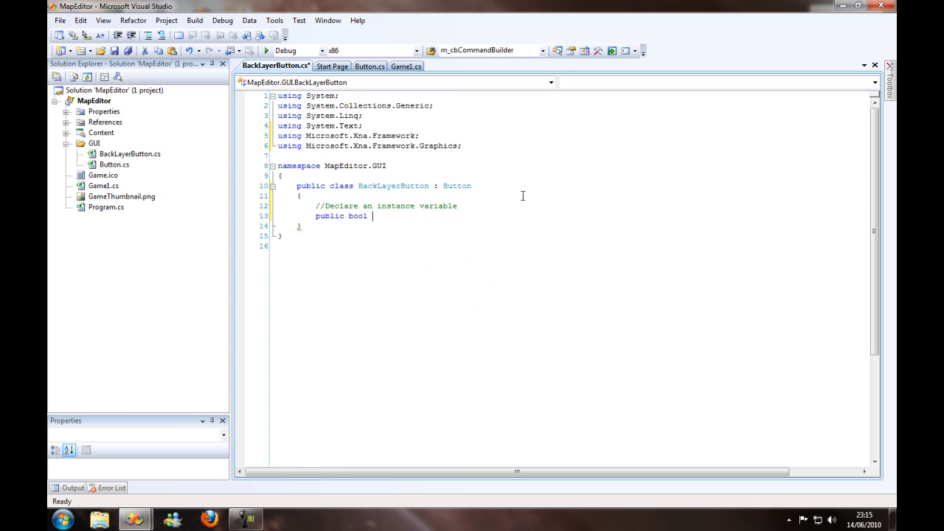
pyautogui.write('clik')
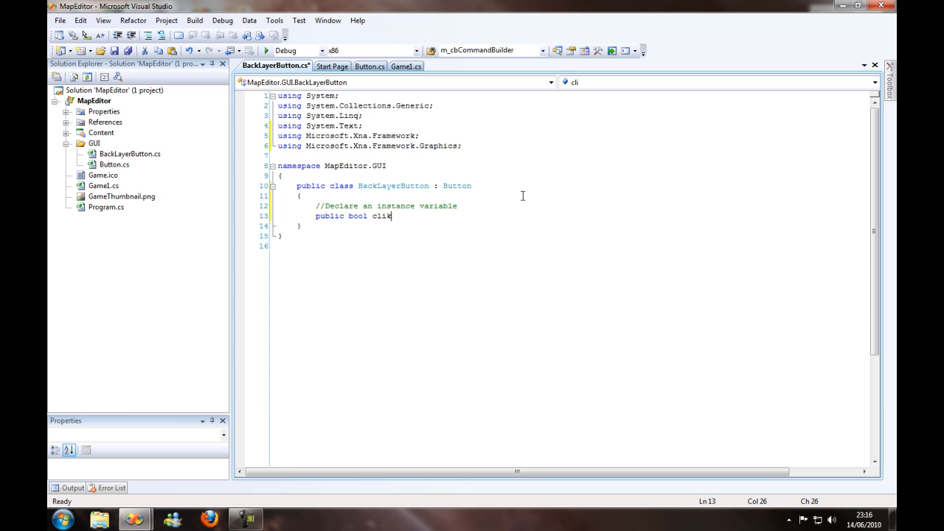
pyautogui.press('BackSpace')
pyautogui.write('cked')
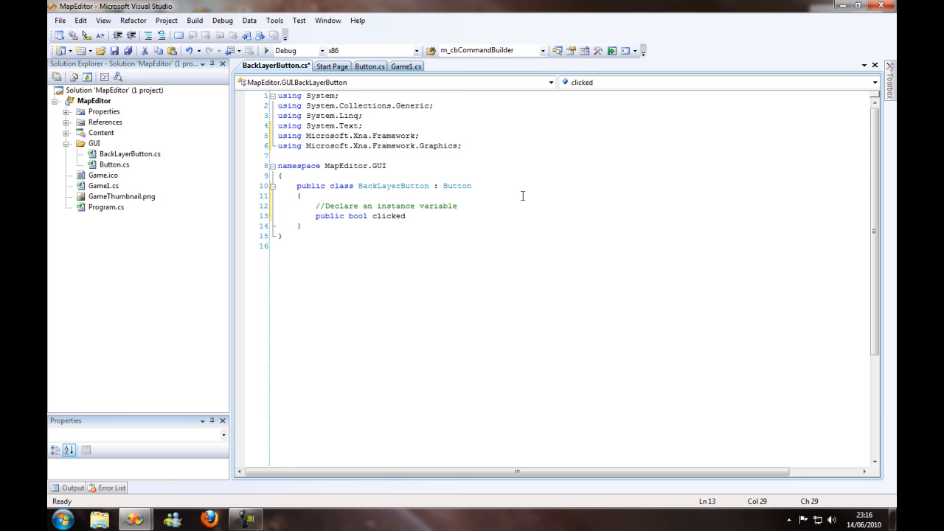
pyautogui.write('= false')
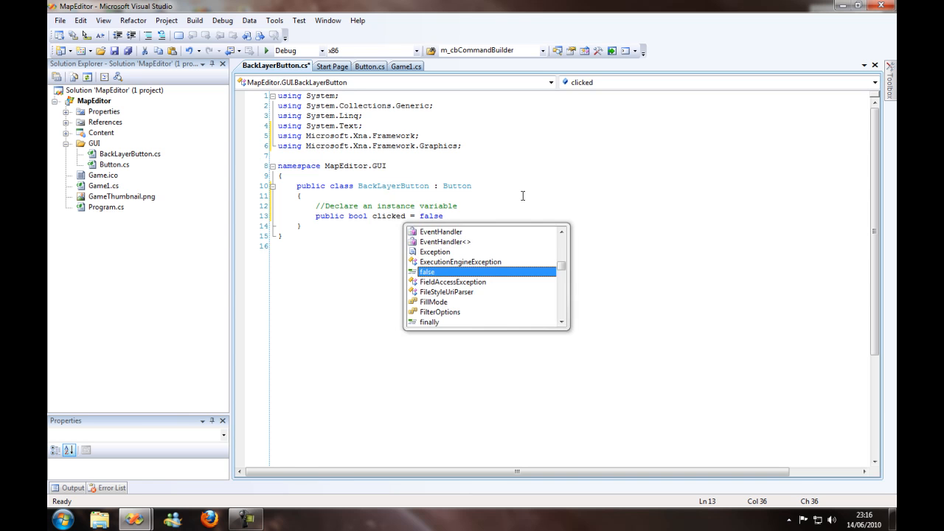
pyautogui.write(';')
pyautogui.write('public')
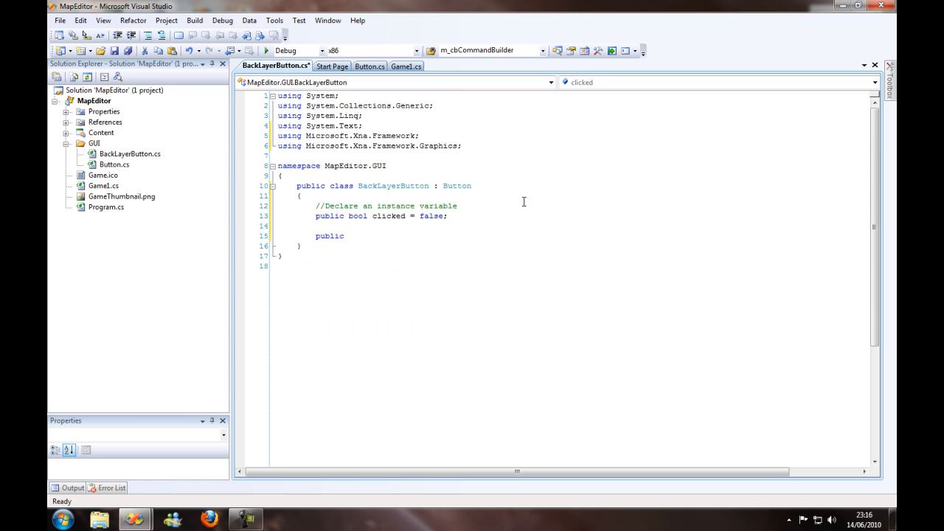
# Write the BackLayerButton(Texture2D texture, Vector2 position) constructor calling base(texture, position)
pyautogui.write('BackLayerButton')
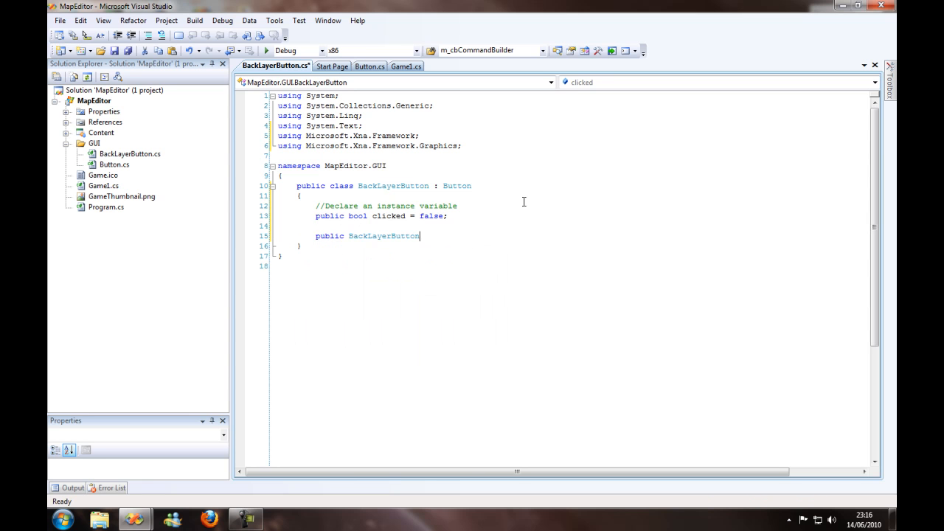
pyautogui.write('(')
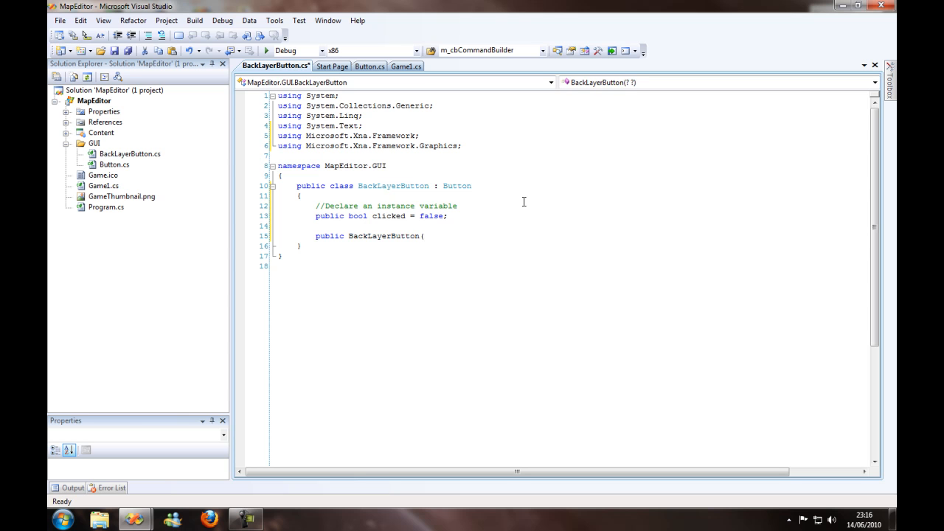
pyautogui.write('Texture2D texture,')
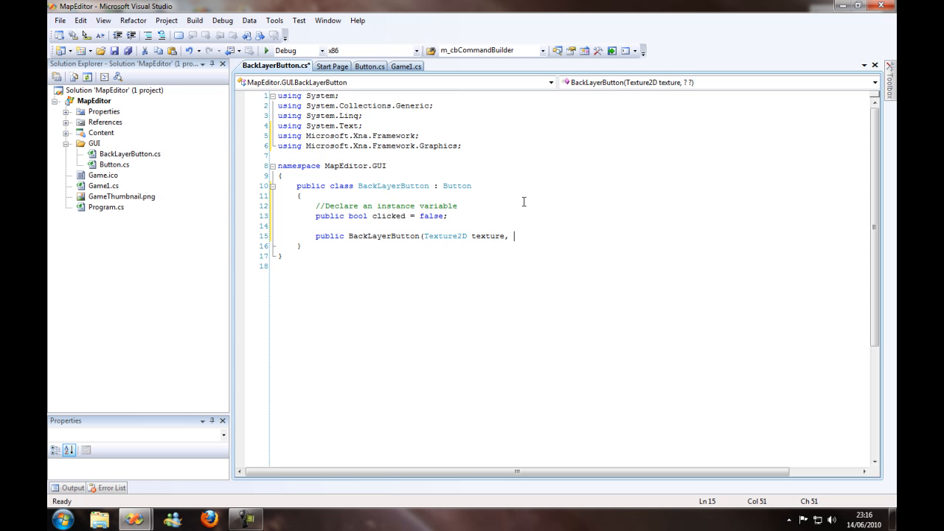
pyautogui.write('Vector2')
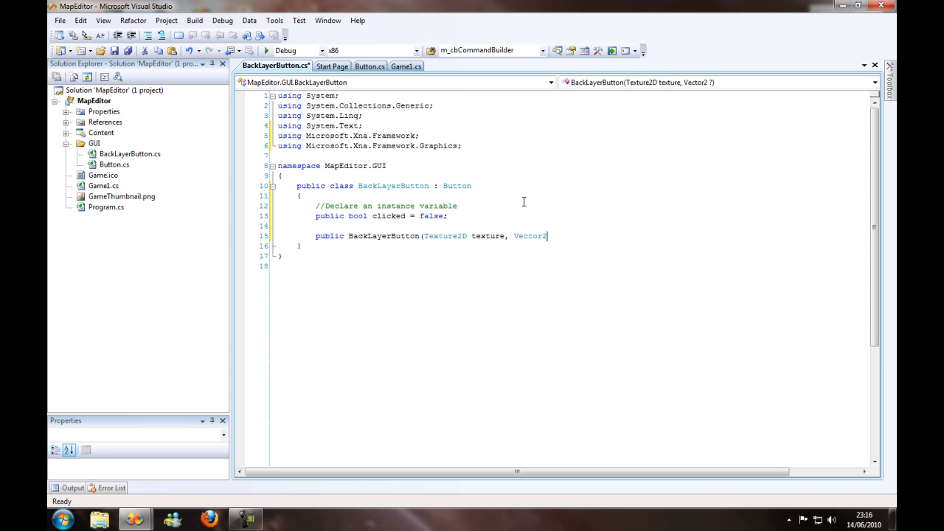
pyautogui.write('position)')
pyautogui.write(':base(')
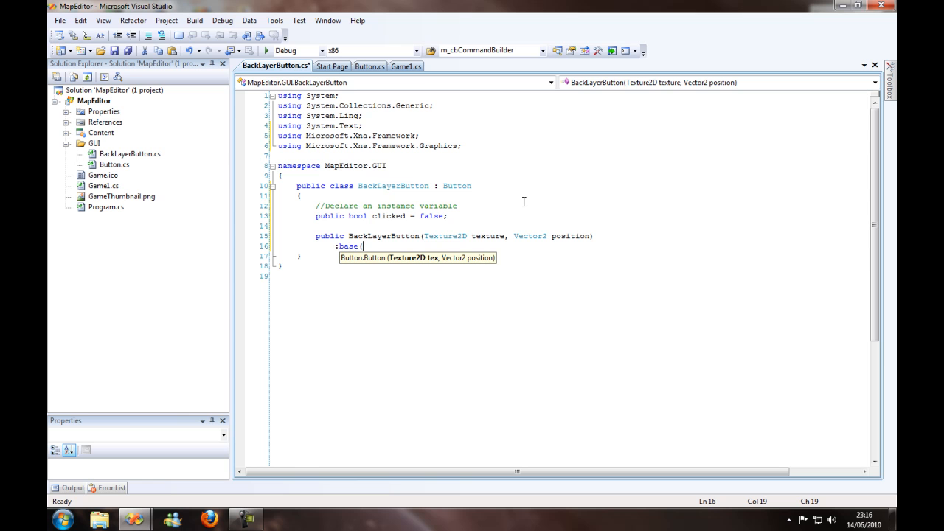
pyautogui.write('texture, position)')
pyautogui.write('}')
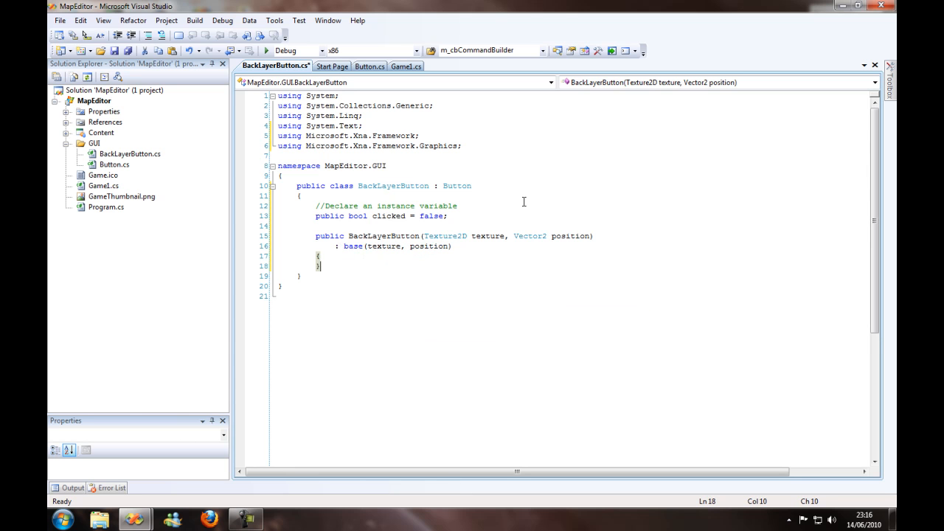
# Override Update to set clicked = base.clicked before base.Update()
pyautogui.write('public')
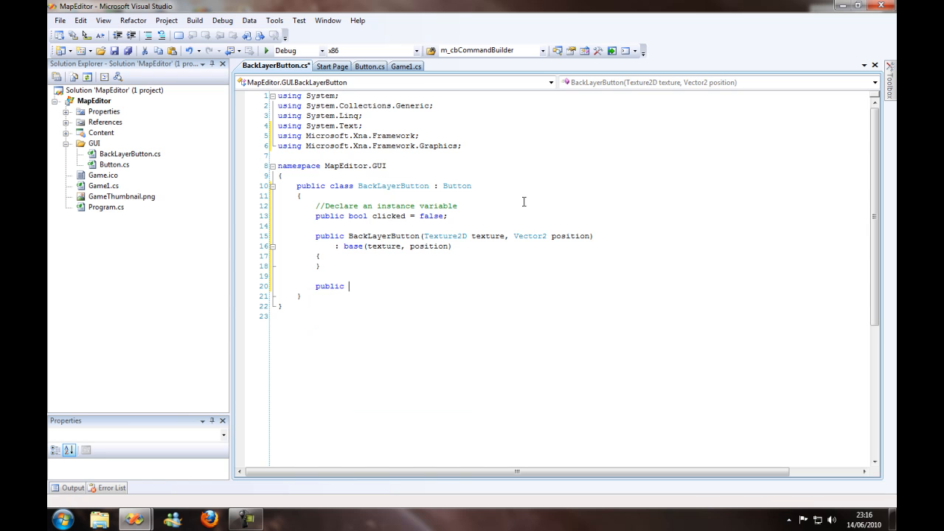
pyautogui.write('ovr')
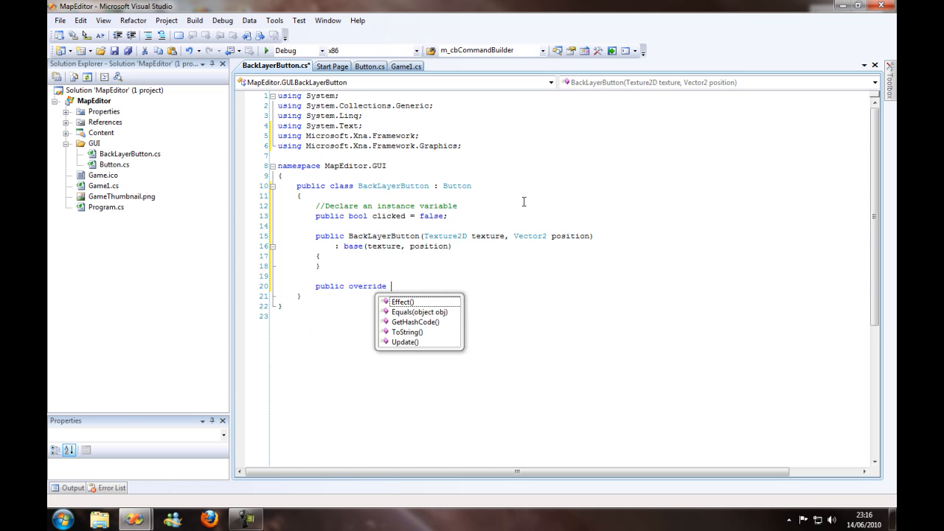
pyautogui.write('void Update(')
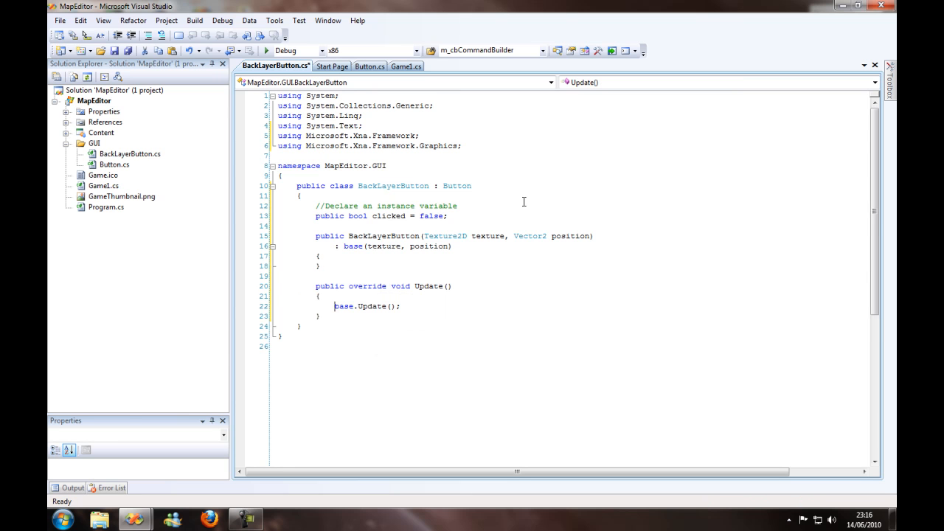
pyautogui.click(322, 295)
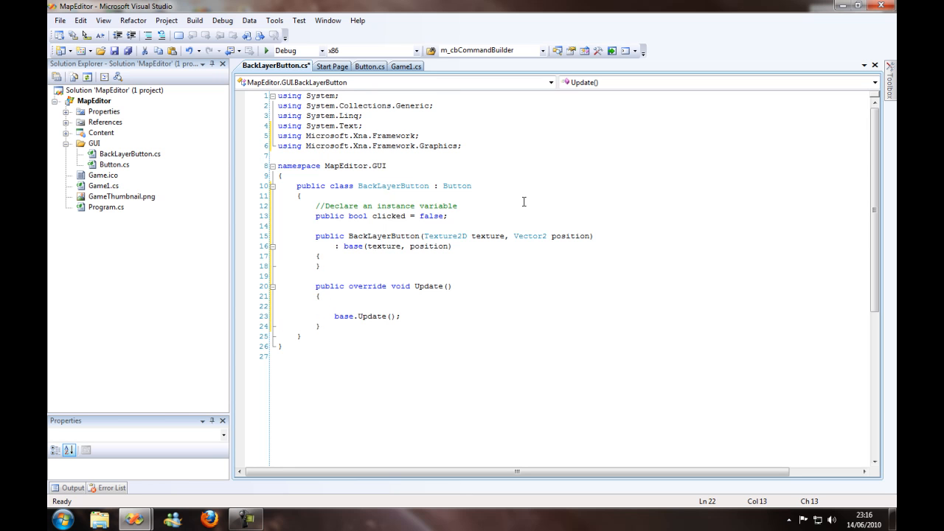
pyautogui.write('clicked = base.clicked;')
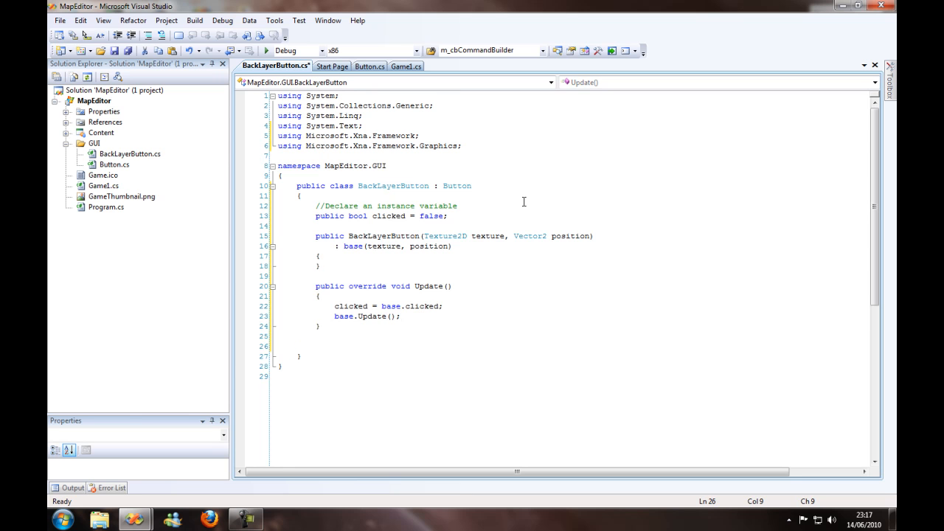
# Override Effect with a TO-DO comment calling base.Effect()
pyautogui.write('public')
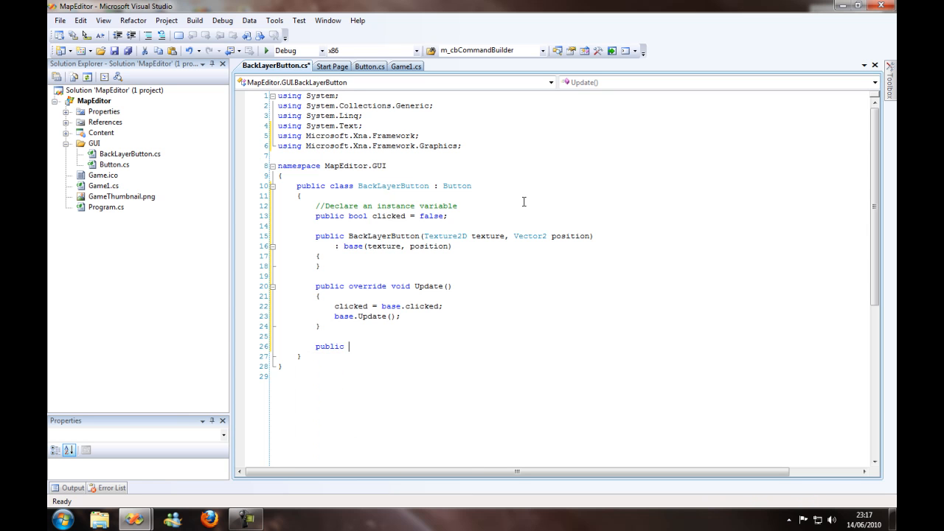
pyautogui.write('override void Effect(')
pyautogui.write('//')
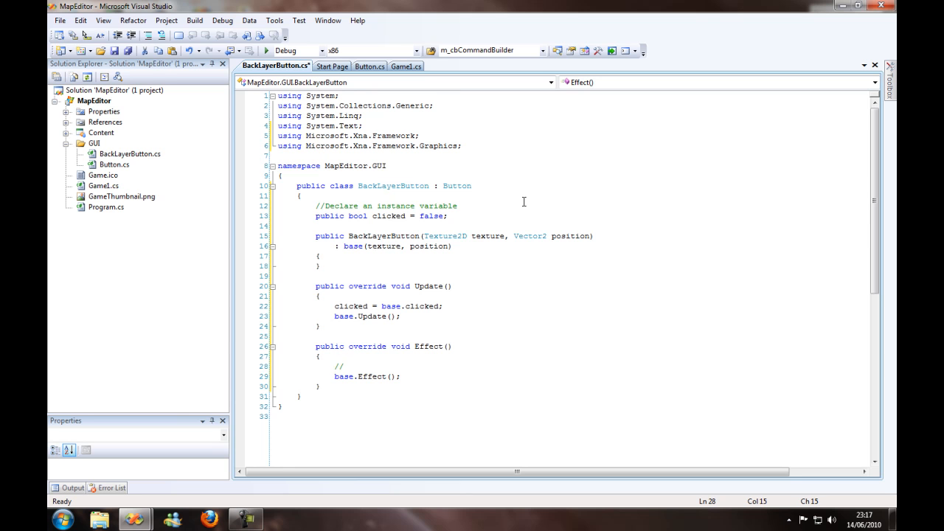
pyautogui.write('TO-DO')
pyautogui.write('//')
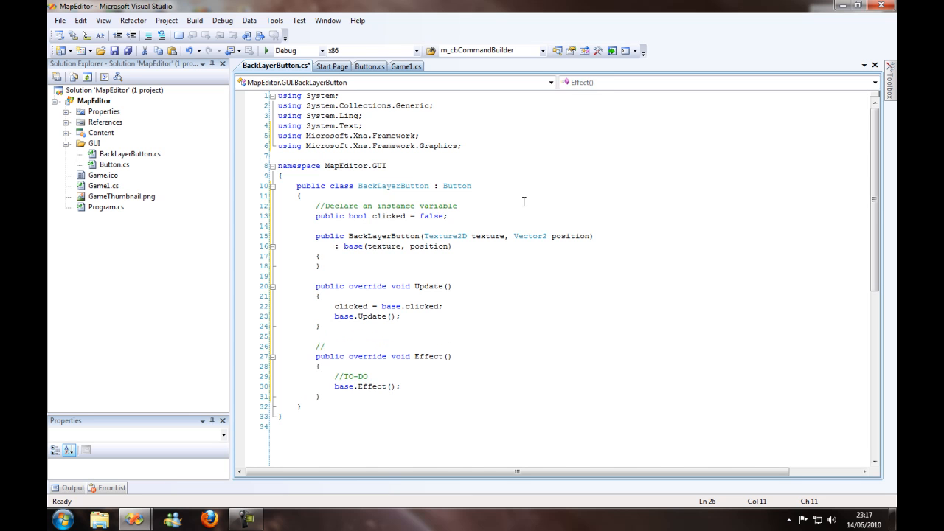
# Comment the members (//Event for the button, //Update clicked, //Constructor) and save all
pyautogui.write('Evemnt')
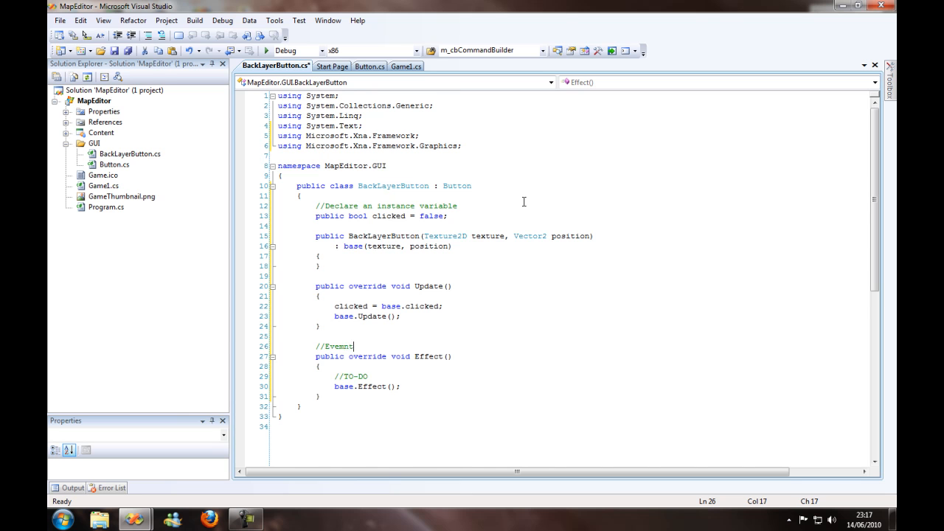
pyautogui.write('for')
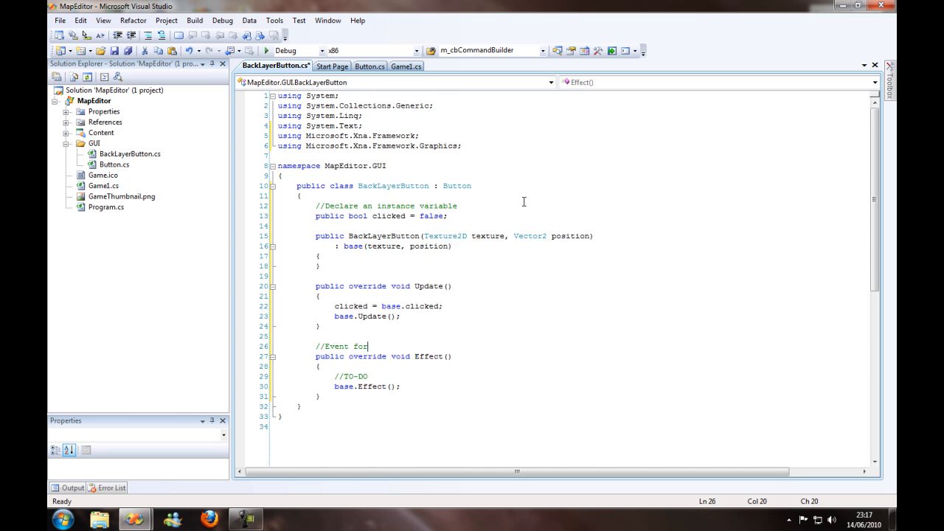
pyautogui.write('the button')
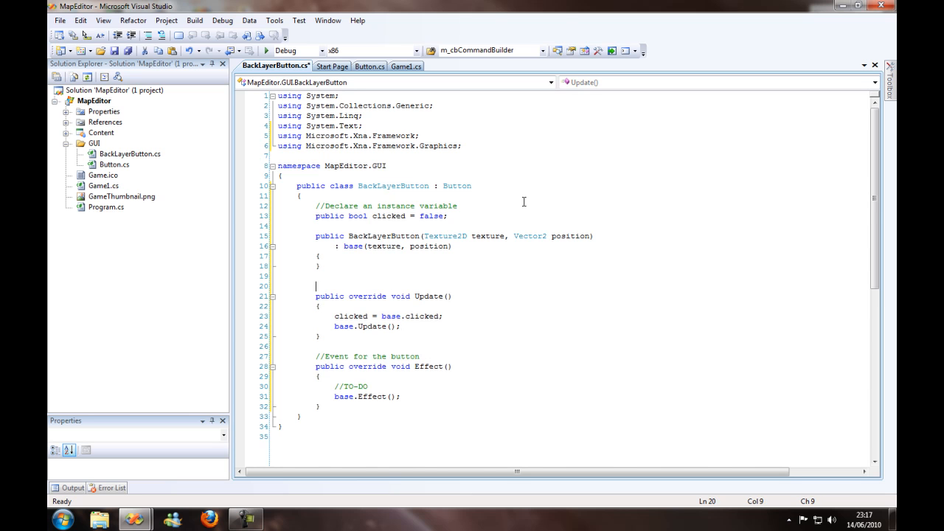
pyautogui.write('//Update clicked')
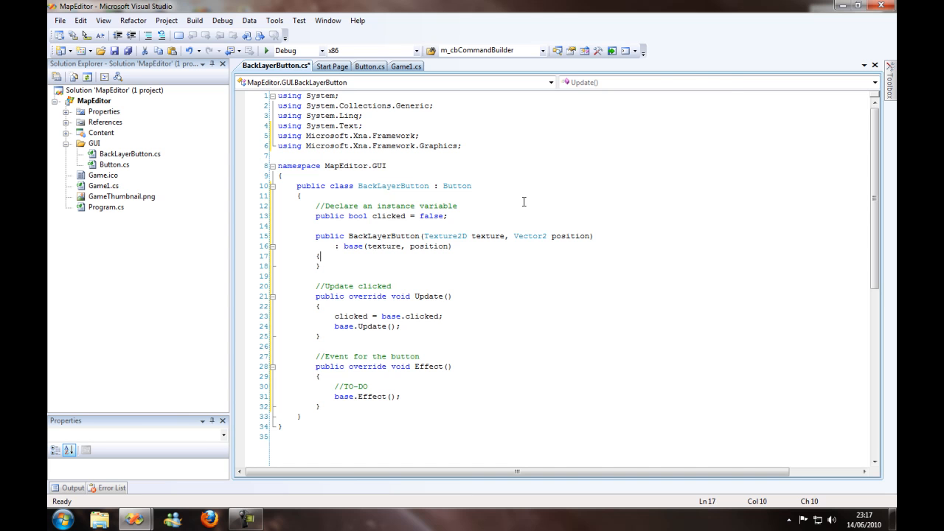
pyautogui.write('//')
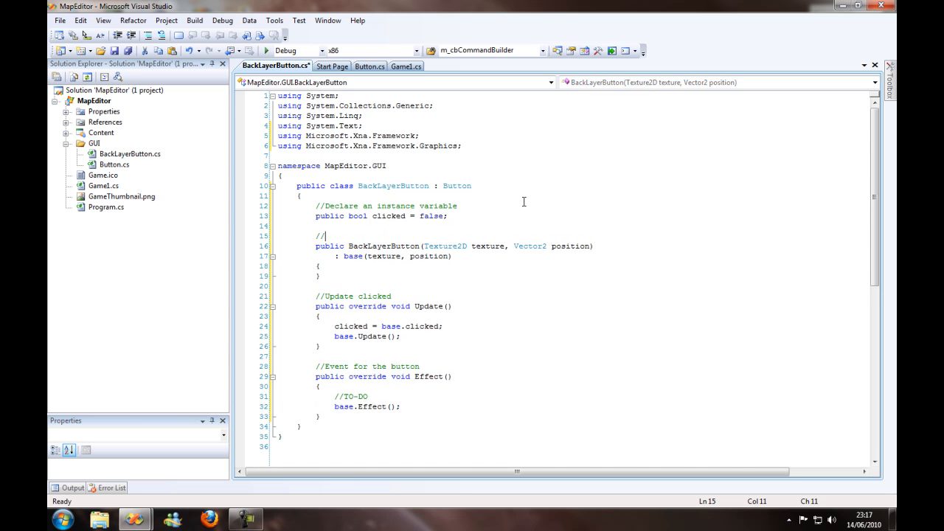
pyautogui.write('Constructor')
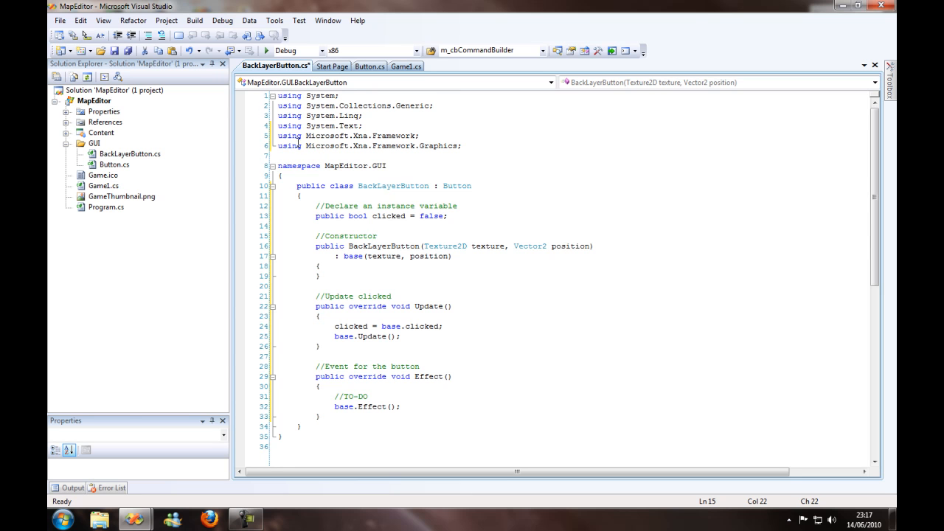
pyautogui.click(127, 51)
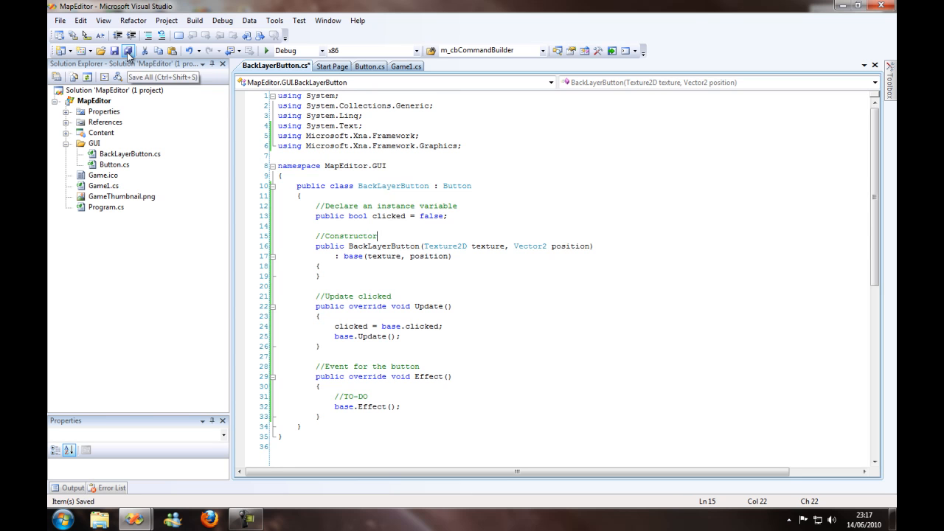
pyautogui.click(128, 50)
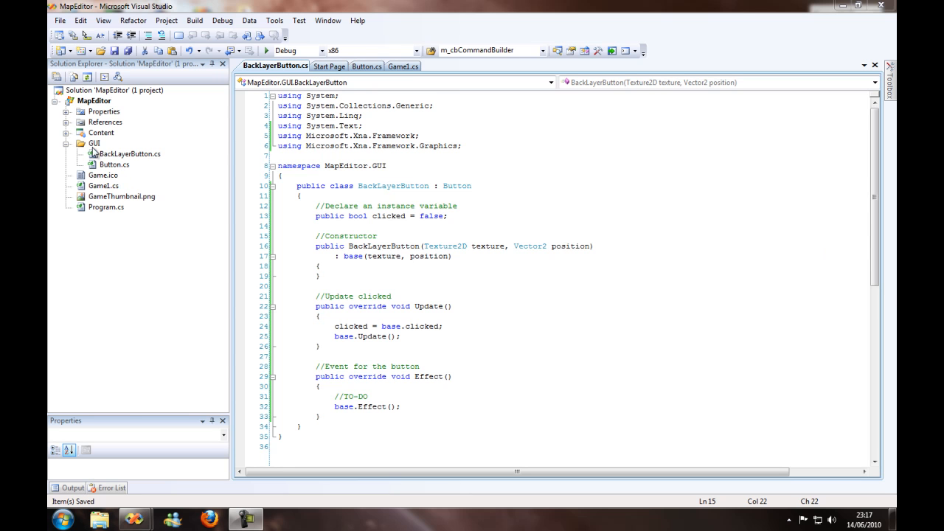
# Add a new Class item named CollisionLayerButton.cs to the GUI folder
pyautogui.rightClick(94, 142)
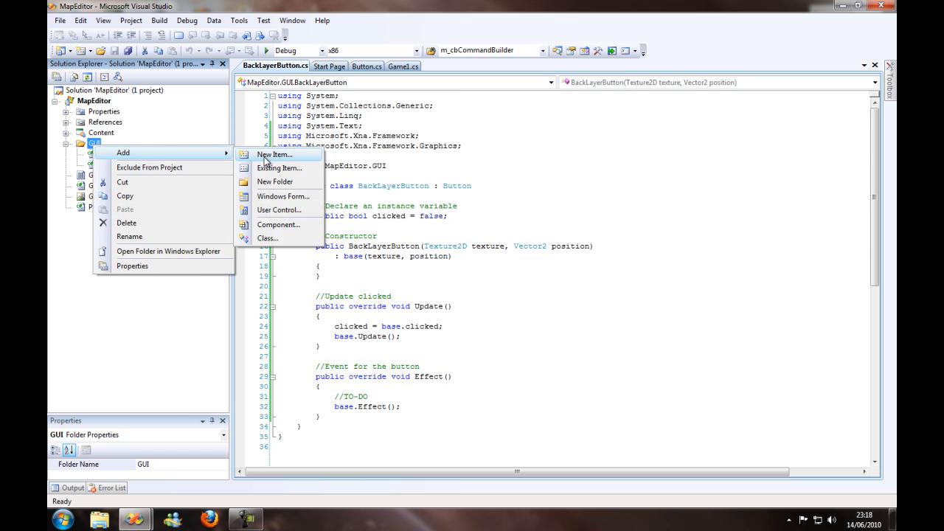
pyautogui.click(274, 155)
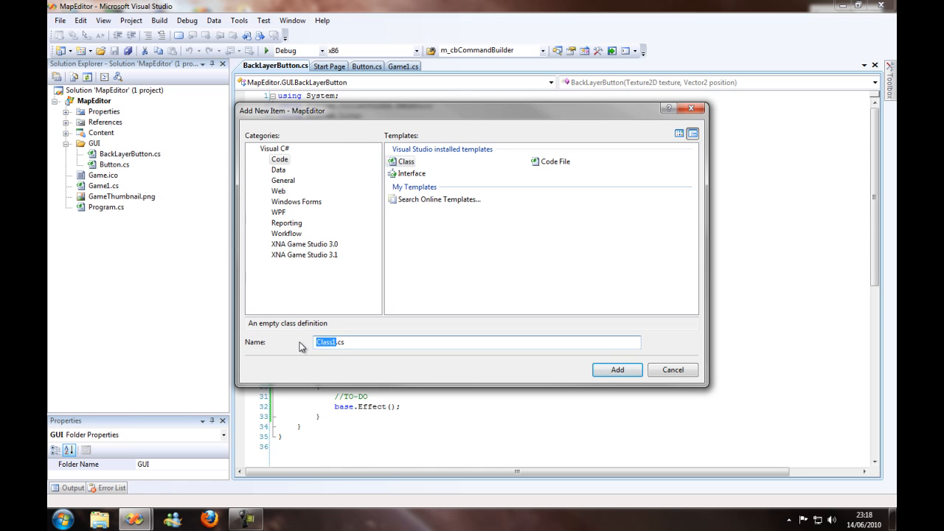
pyautogui.write('CollisionLayer')
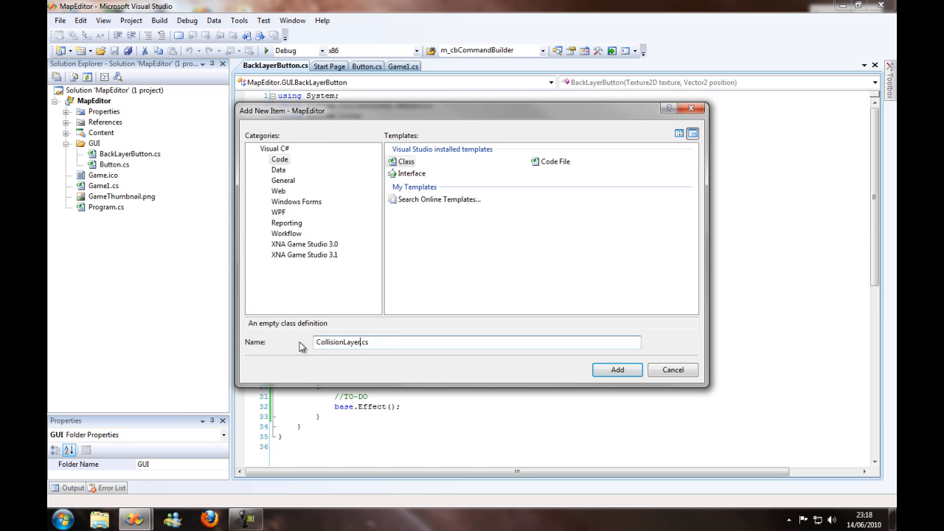
pyautogui.write('Button')
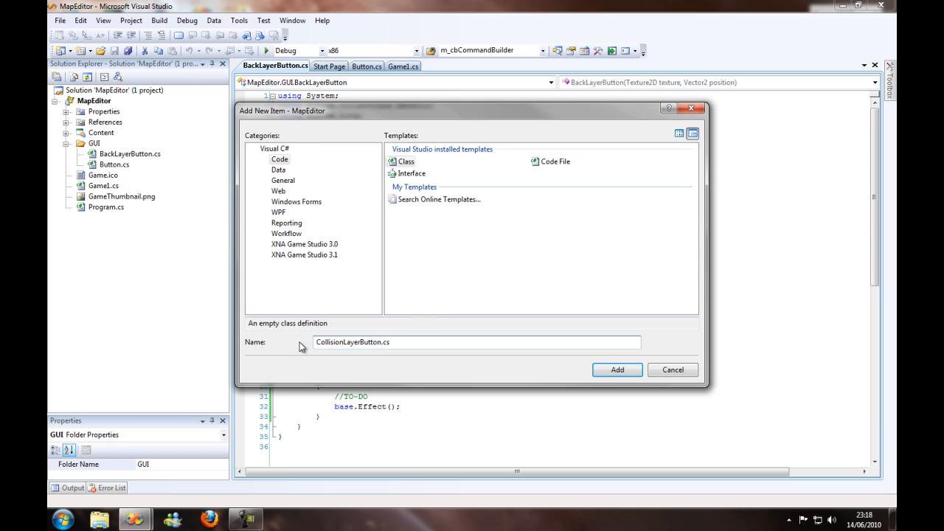
pyautogui.click(616, 369)
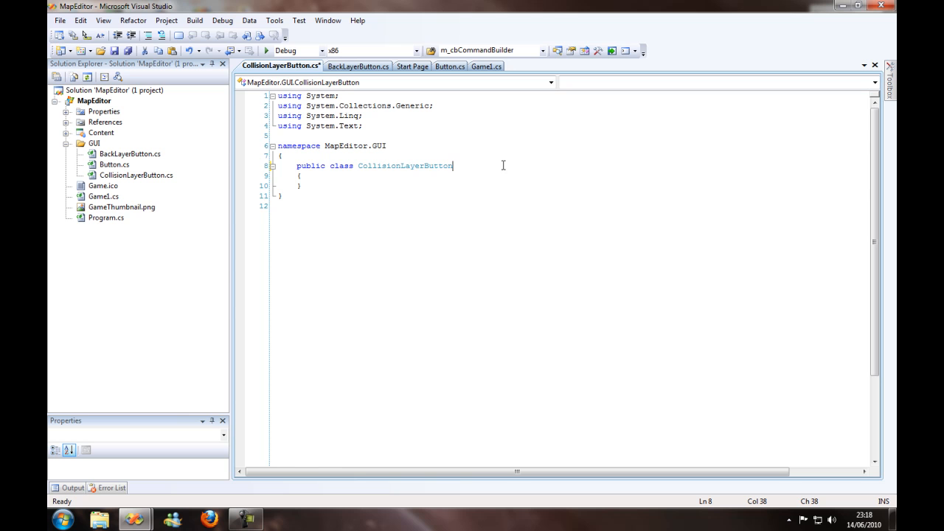
# Inherit Button, copy in BackLayerButton's body and rename the constructor to CollisionLayerButton
pyautogui.write(': Bu')
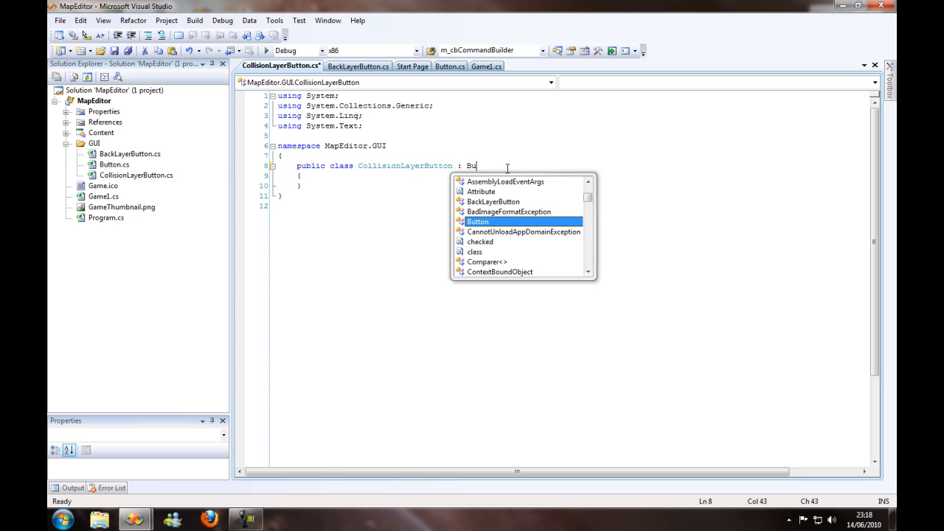
pyautogui.press('Tab')
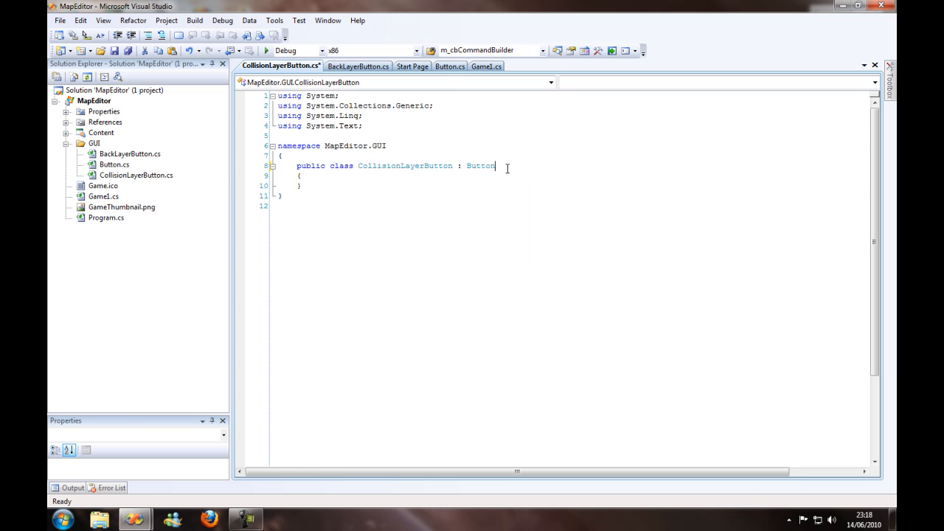
pyautogui.click(357, 66)
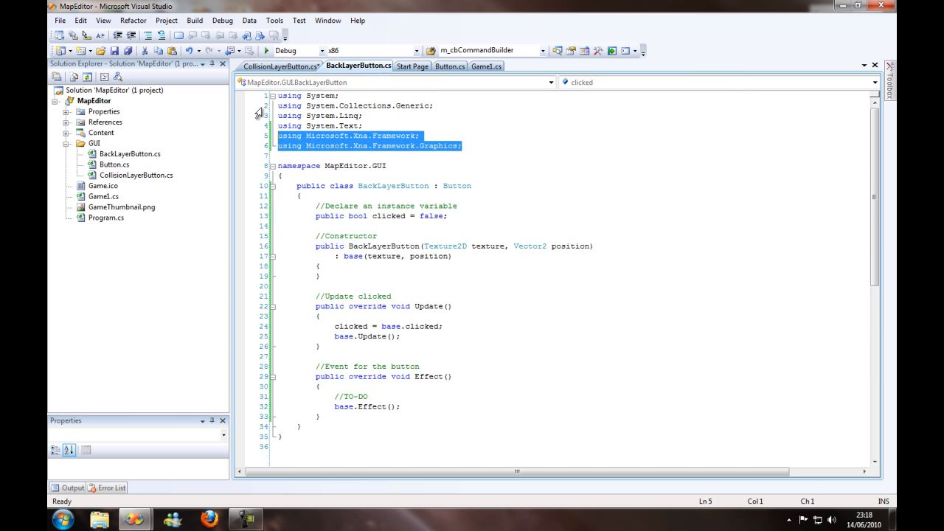
pyautogui.click(280, 65)
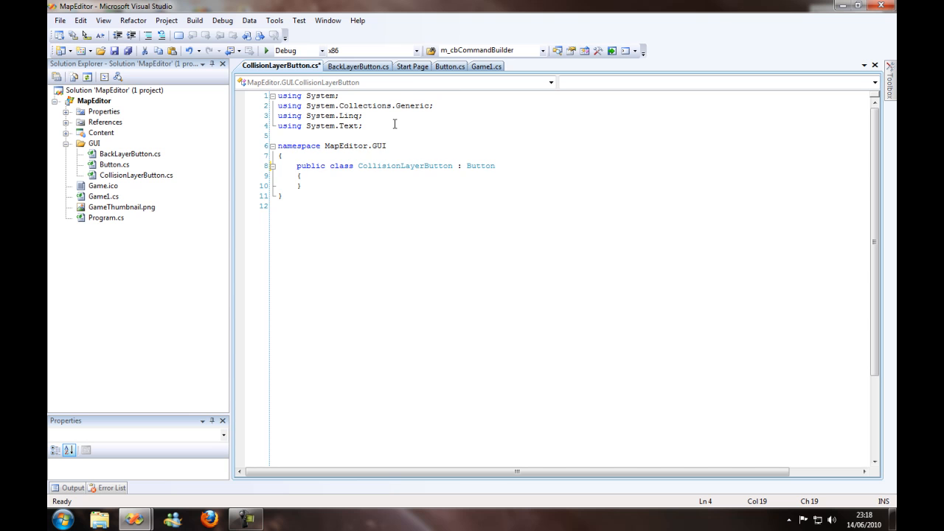
pyautogui.click(359, 67)
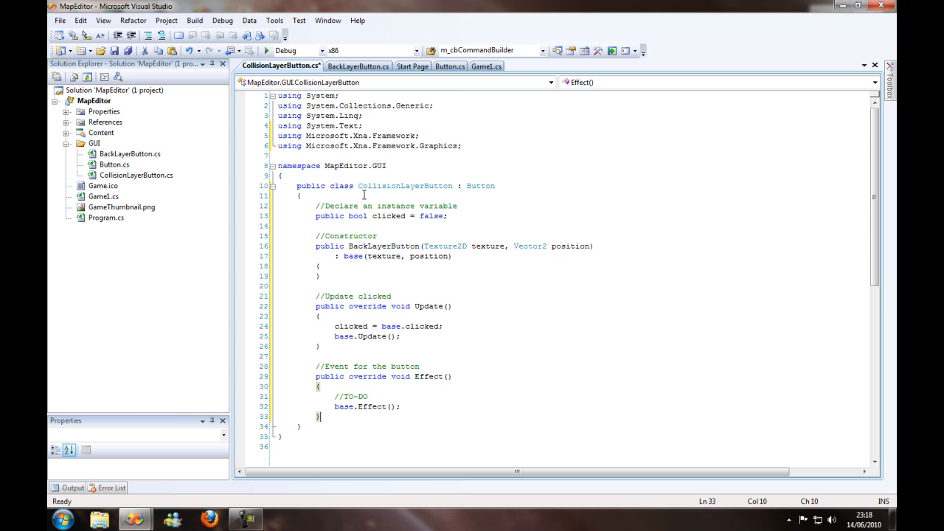
pyautogui.doubleClick(384, 245)
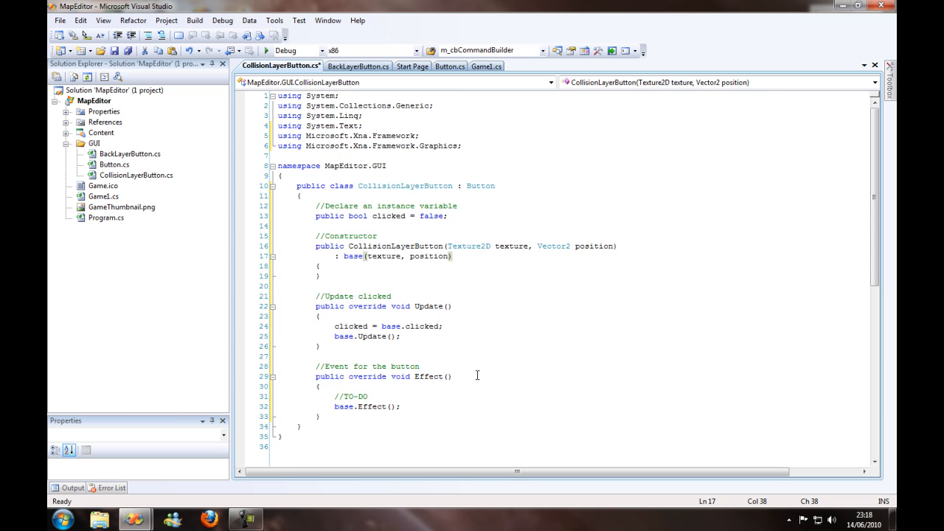
pyautogui.moveTo(466, 351)
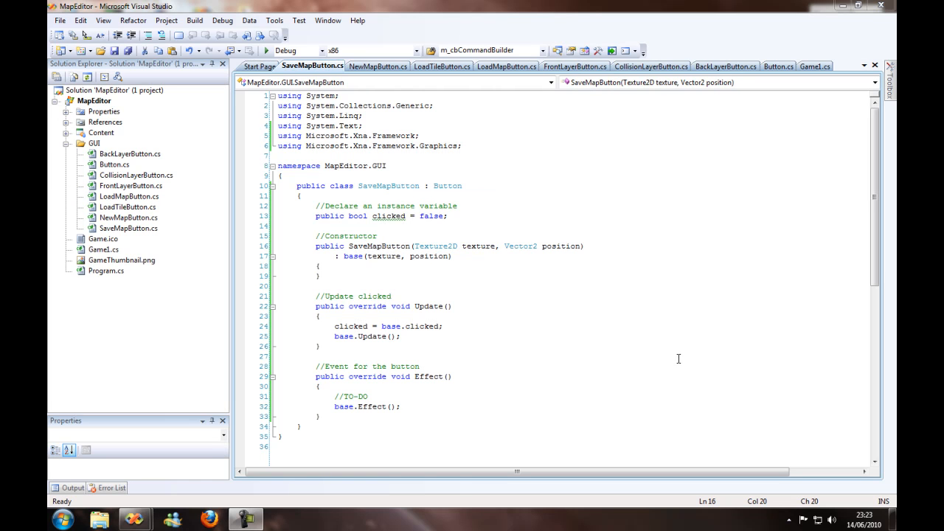
pyautogui.moveTo(581, 271)
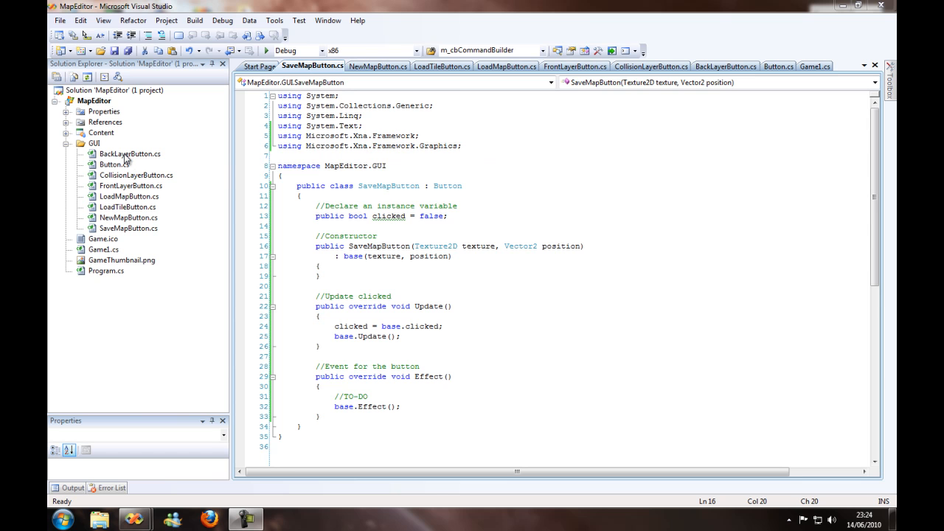
# Review the six Button subclass files in the GUI folder, ending on SaveMapButton.cs
pyautogui.click(129, 154)
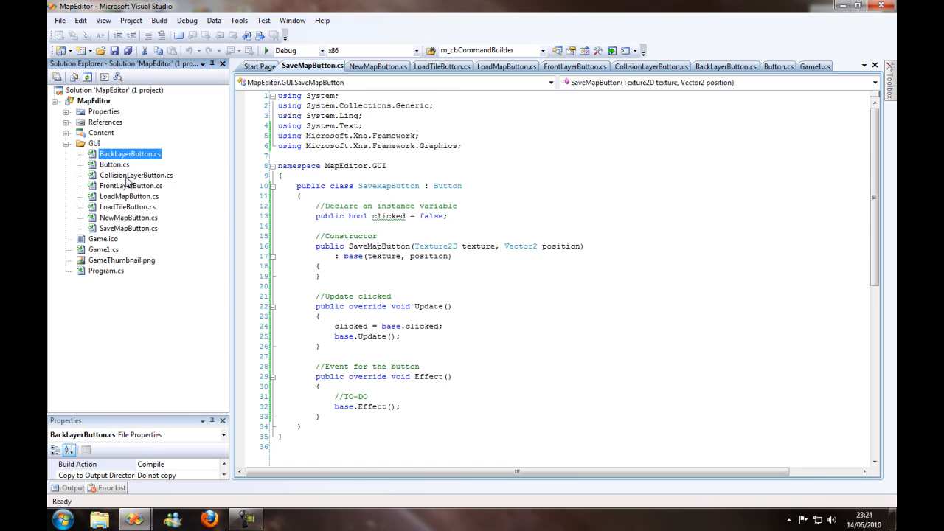
pyautogui.click(136, 174)
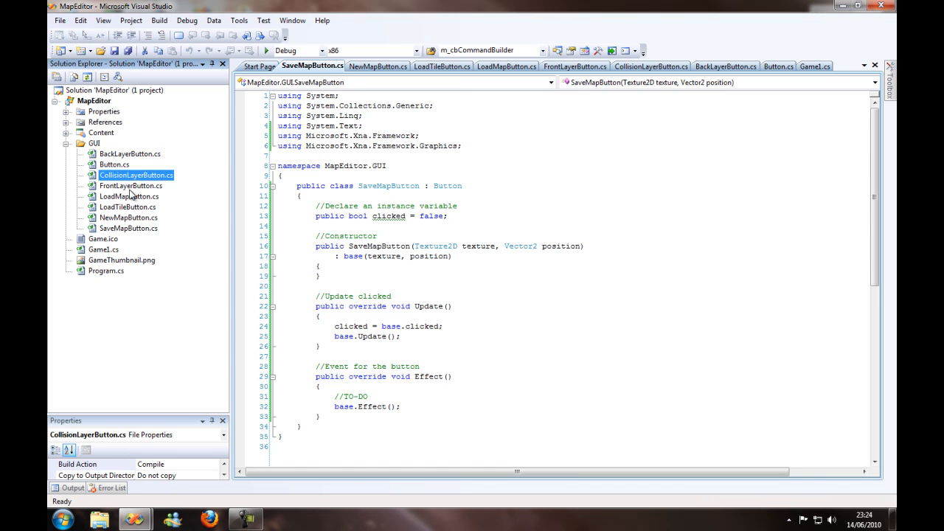
pyautogui.click(130, 186)
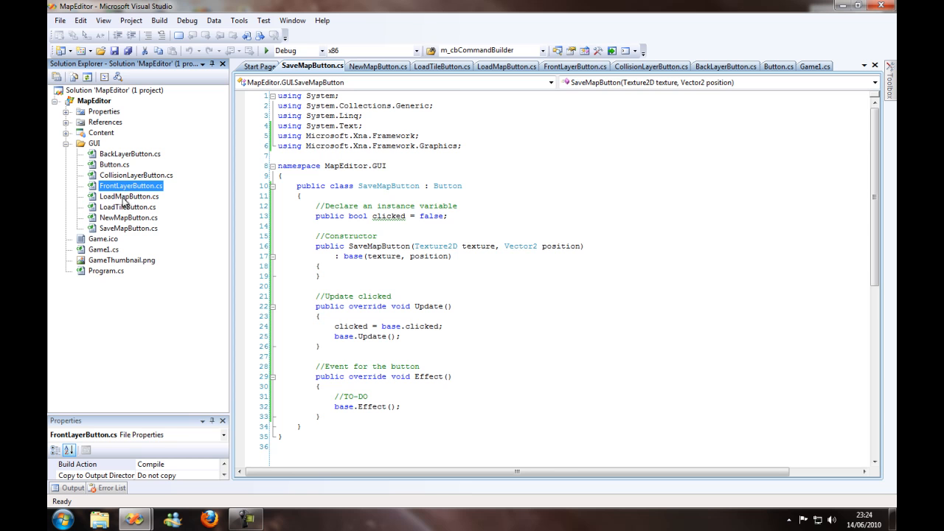
pyautogui.click(130, 197)
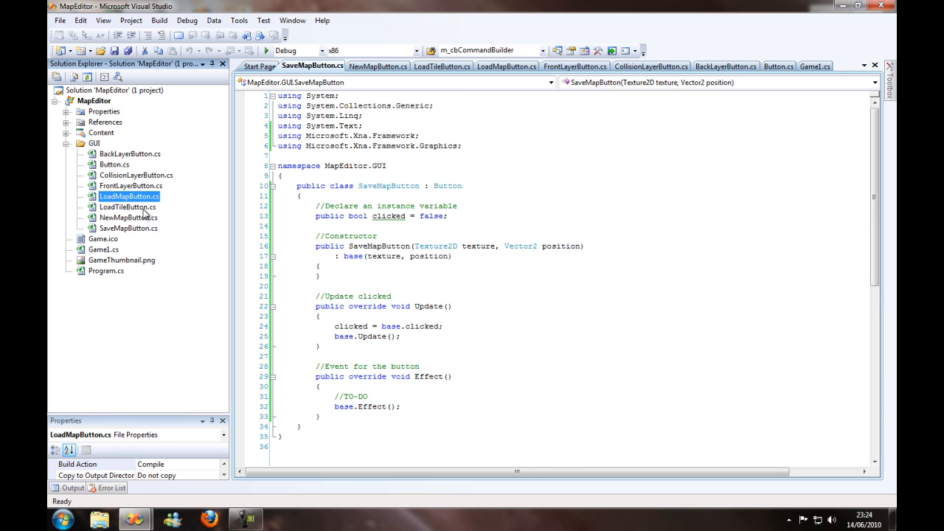
pyautogui.click(127, 207)
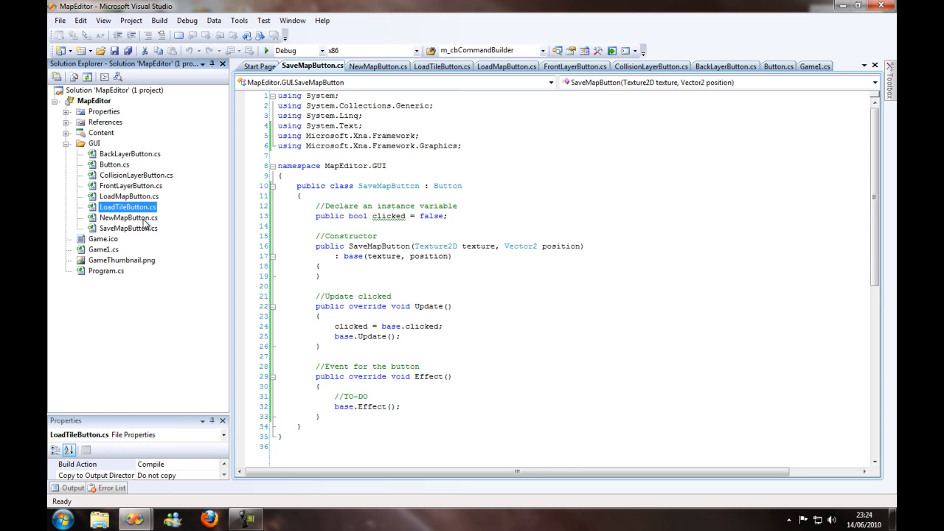
pyautogui.click(130, 227)
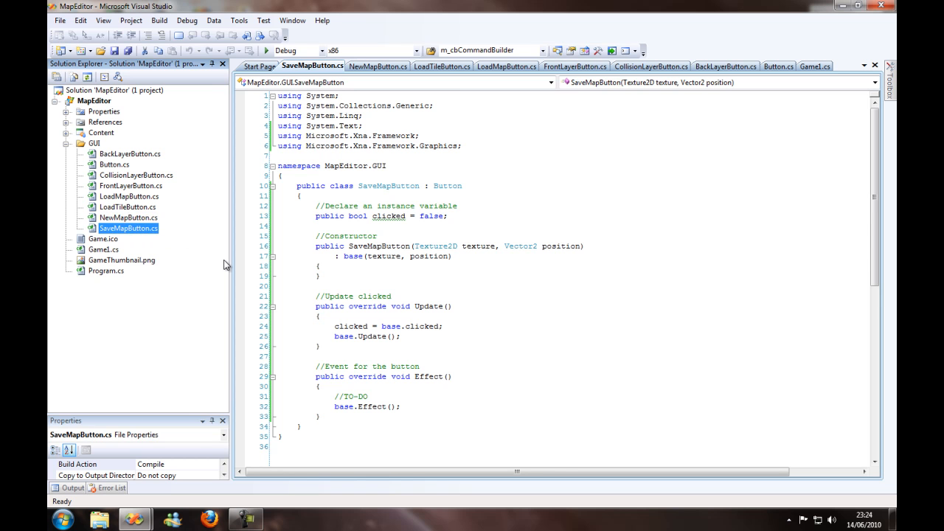
pyautogui.moveTo(266, 286)
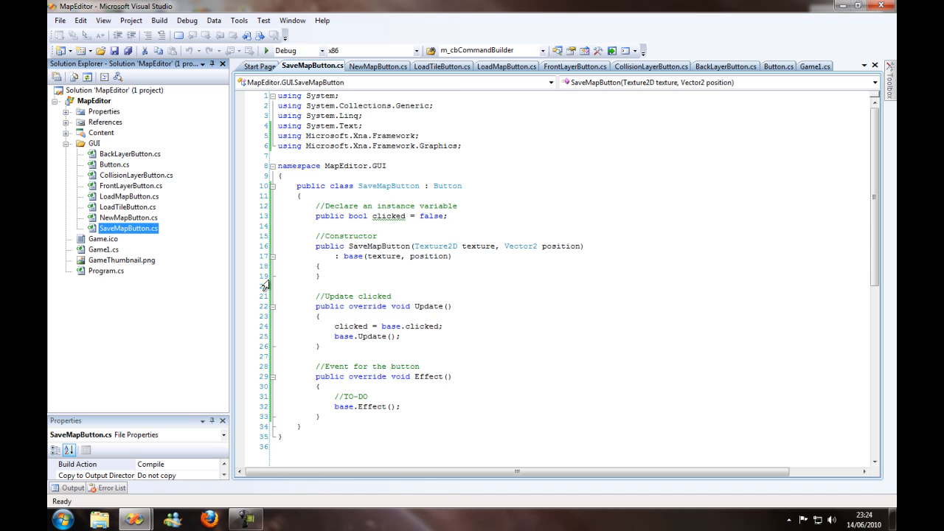
pyautogui.moveTo(475, 151)
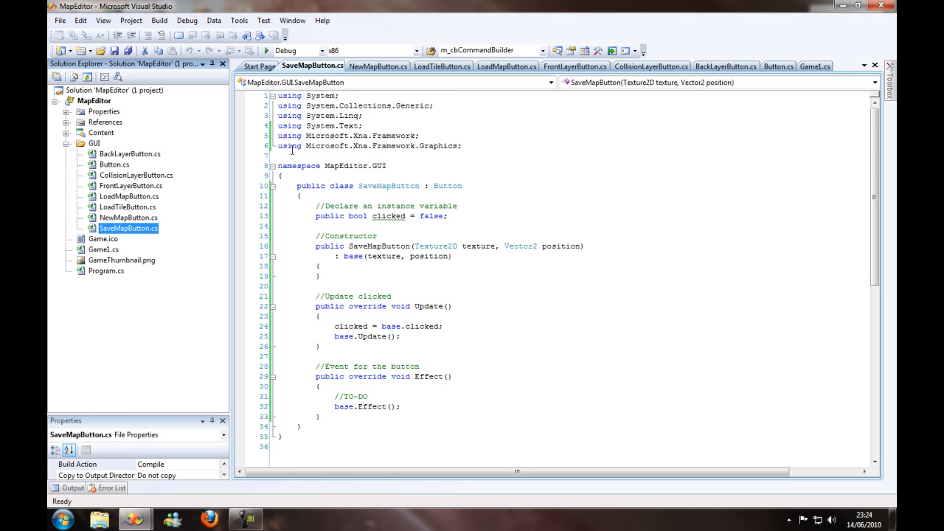
pyautogui.moveTo(429, 194)
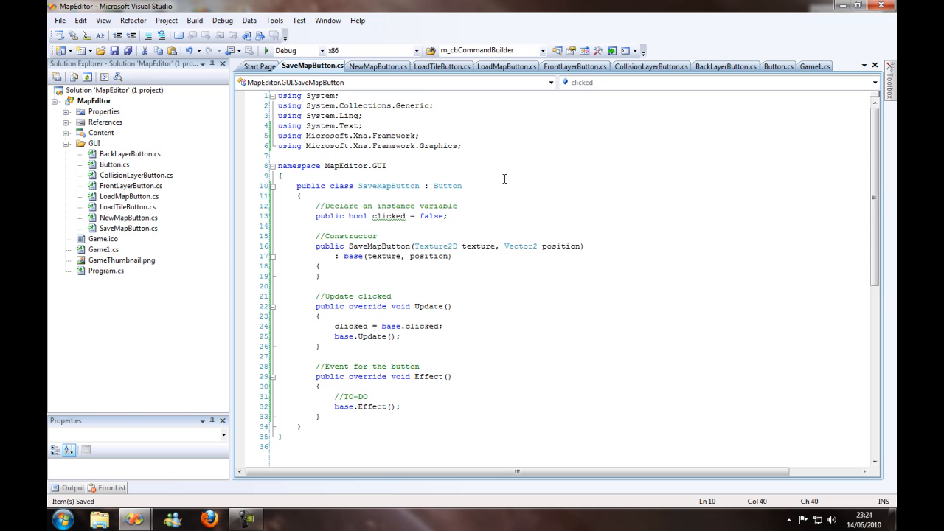
pyautogui.moveTo(516, 266)
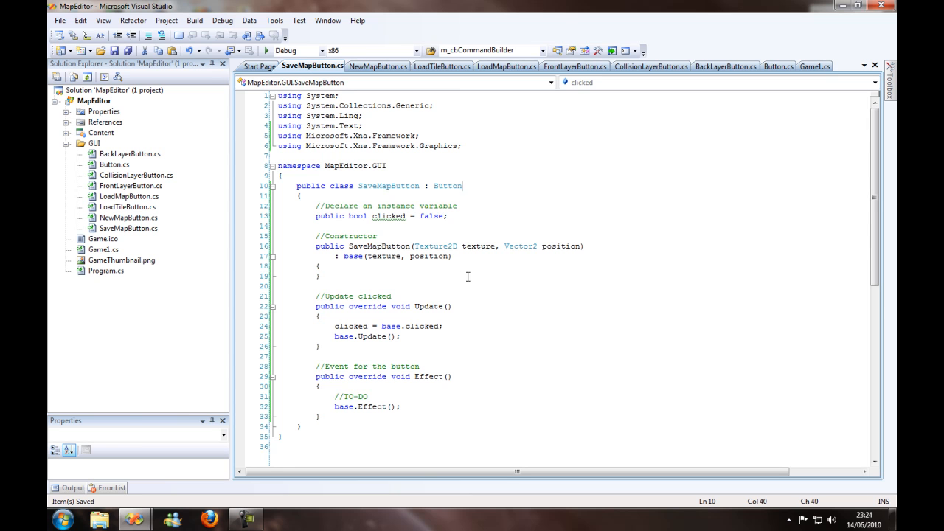
pyautogui.moveTo(213, 198)
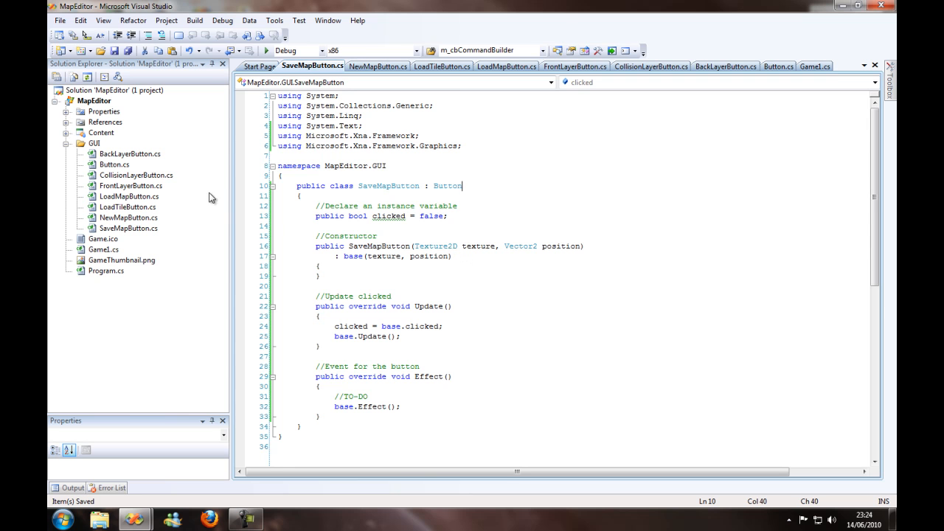
pyautogui.moveTo(59, 154)
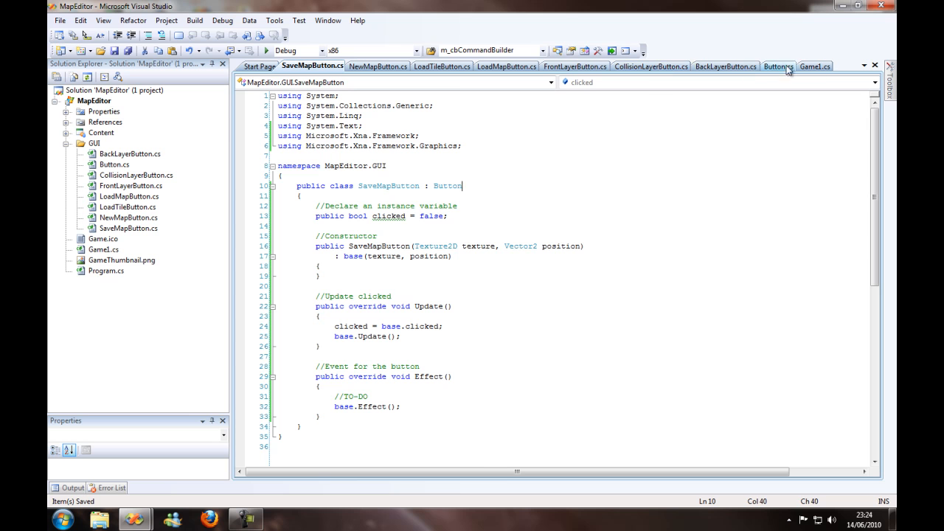
# In Game1's Initialize, replace the TODO with a comment and this.IsMouseVisible = true
pyautogui.click(815, 65)
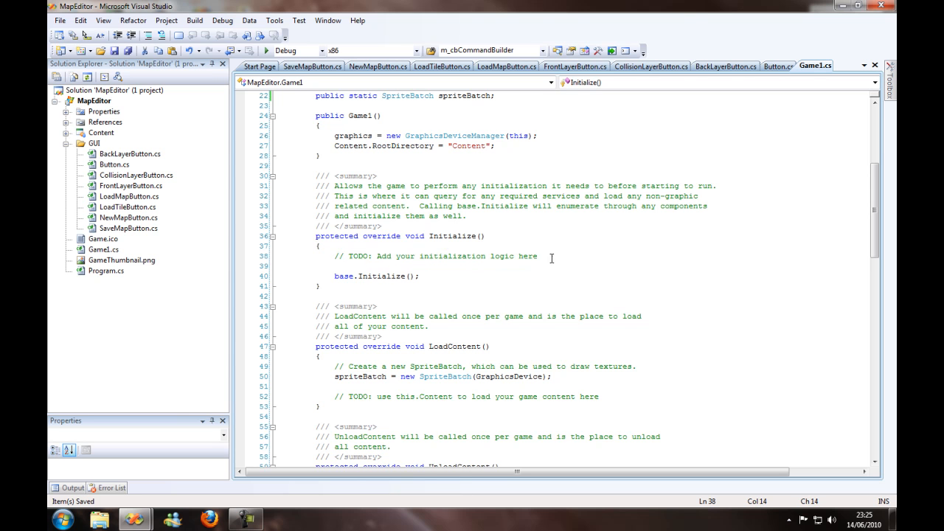
pyautogui.doubleClick(443, 257)
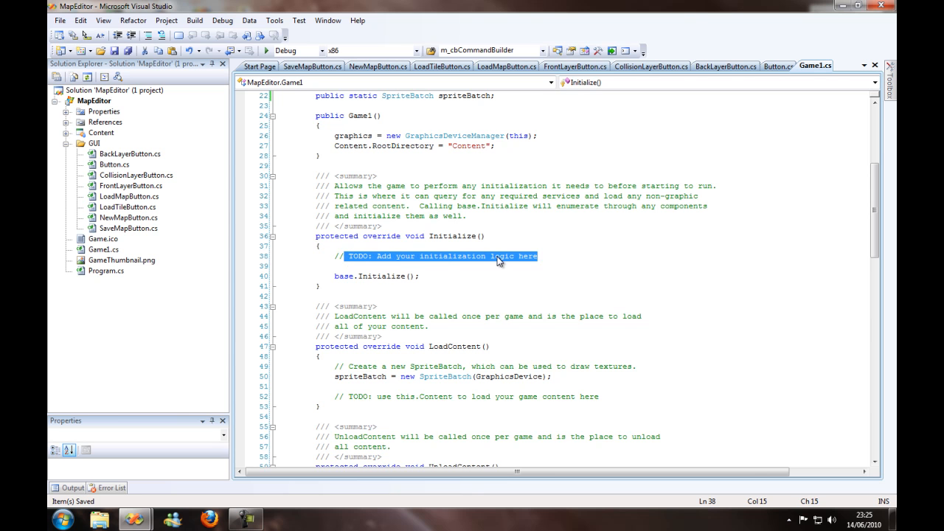
pyautogui.write('//Make the mouse')
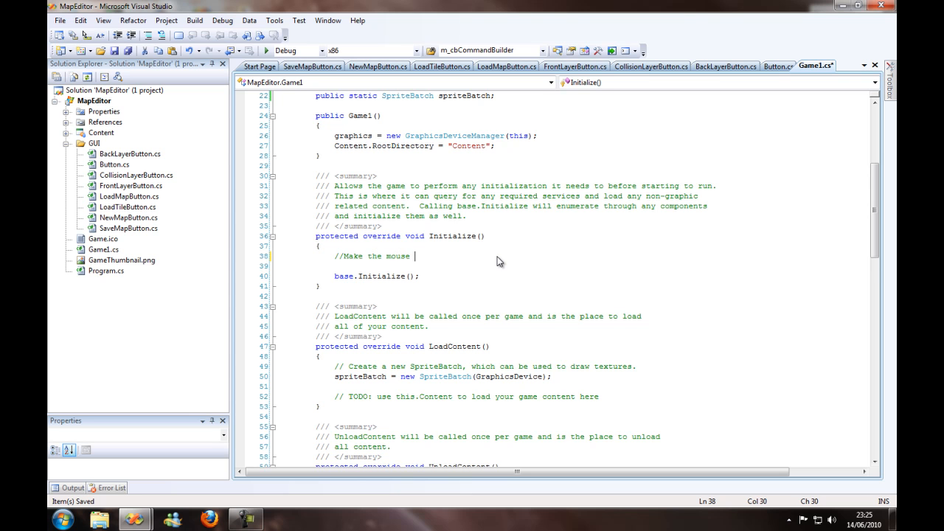
pyautogui.write('visible')
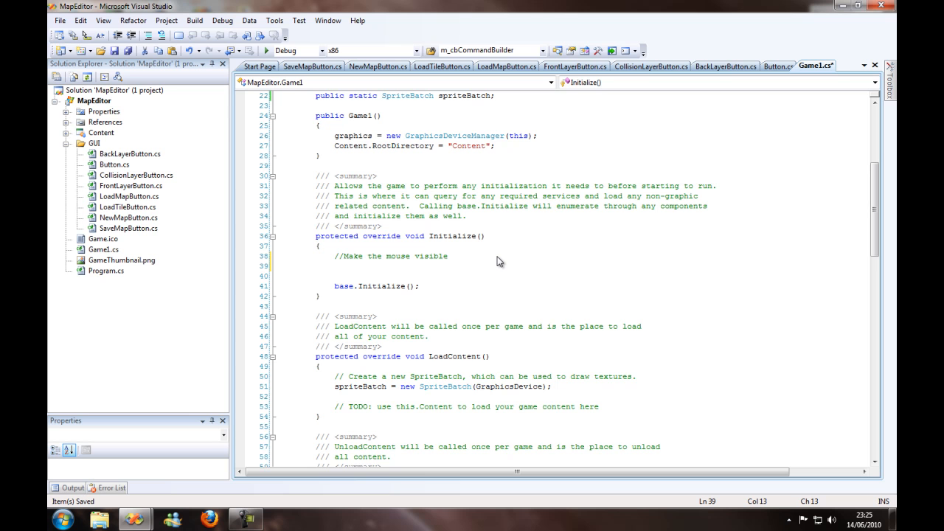
pyautogui.write('this.')
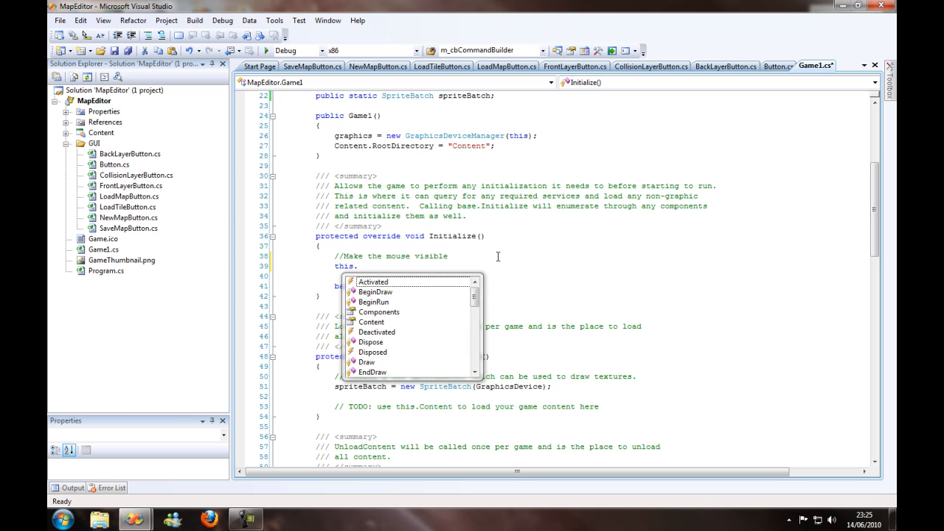
pyautogui.write('.IsMouseVisible =')
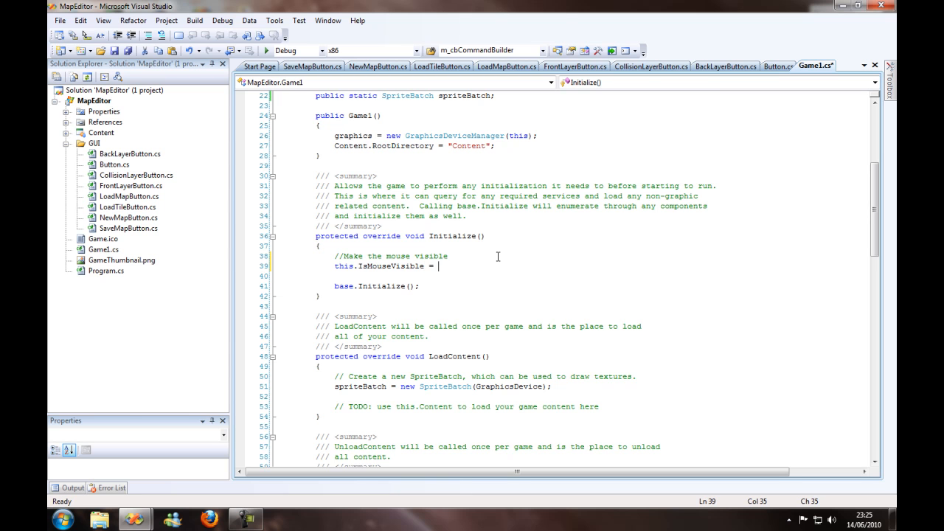
pyautogui.write('te')
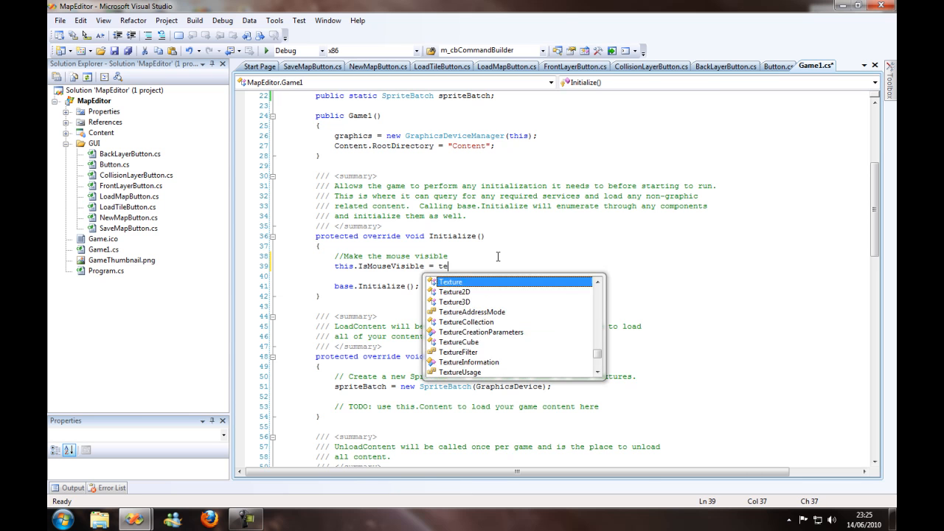
pyautogui.press('Backspace')
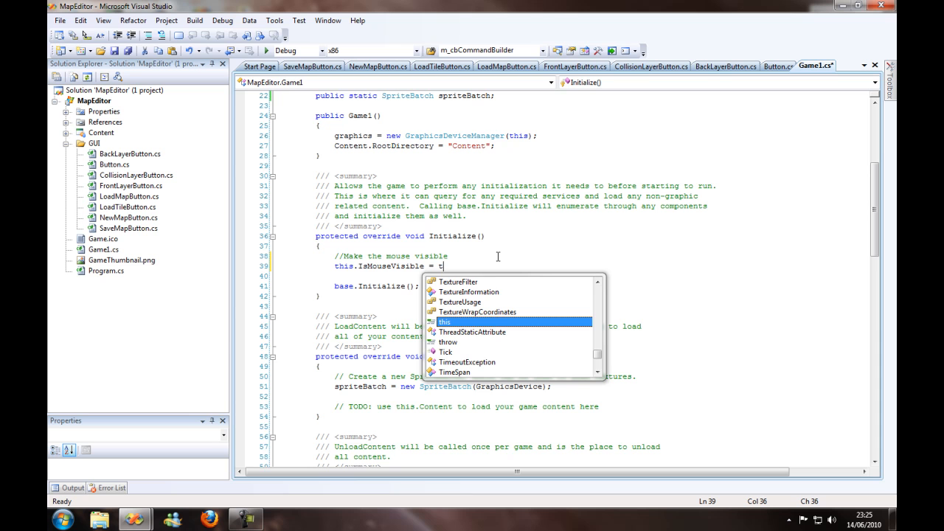
pyautogui.write('rue;')
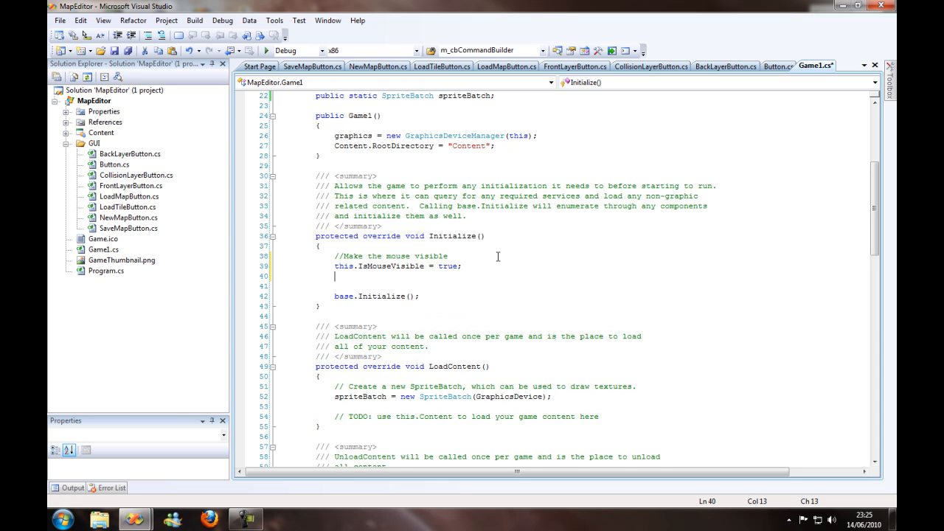
# Set PreferredBackBufferHeight 700 and Width 800, call graphics.ApplyChanges(), and run the game
pyautogui.write('//Set the')
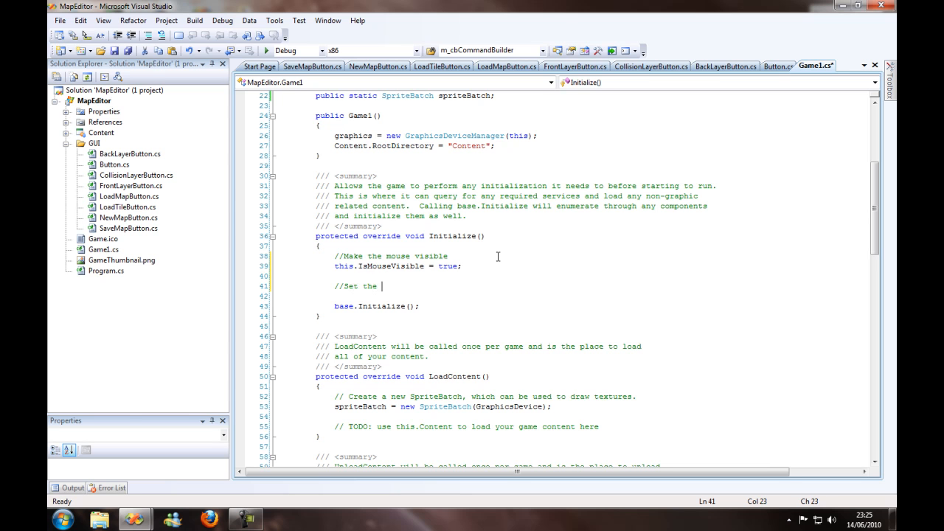
pyautogui.write('window size')
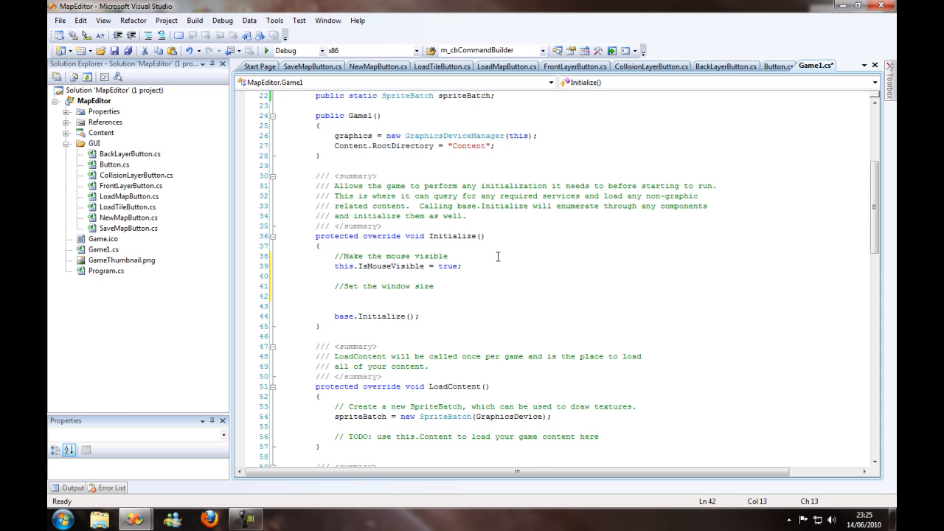
pyautogui.write('graphics')
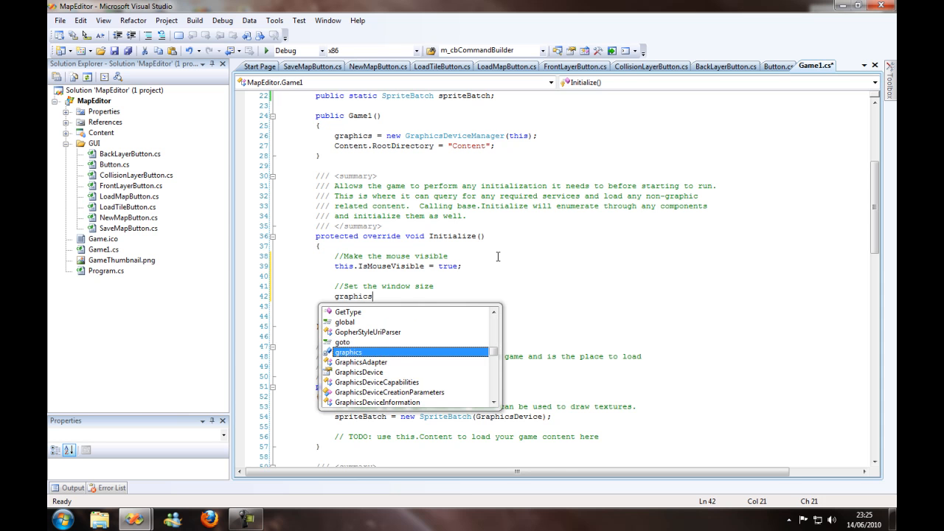
pyautogui.write('.')
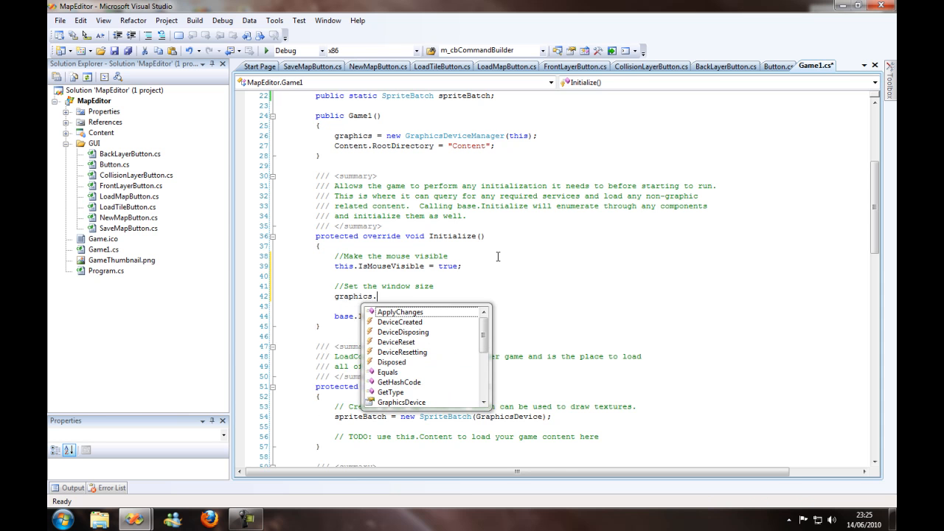
pyautogui.write('PreferredBackBufferHeight')
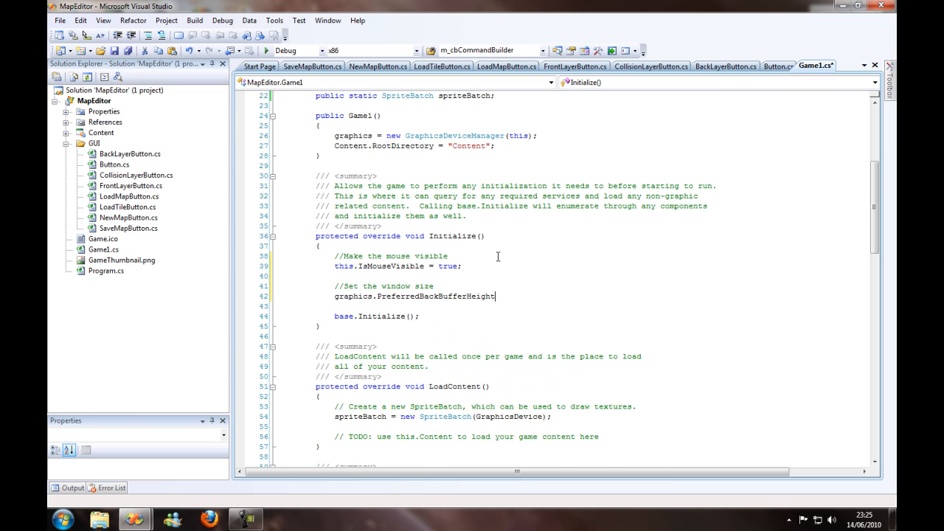
pyautogui.write('= 7')
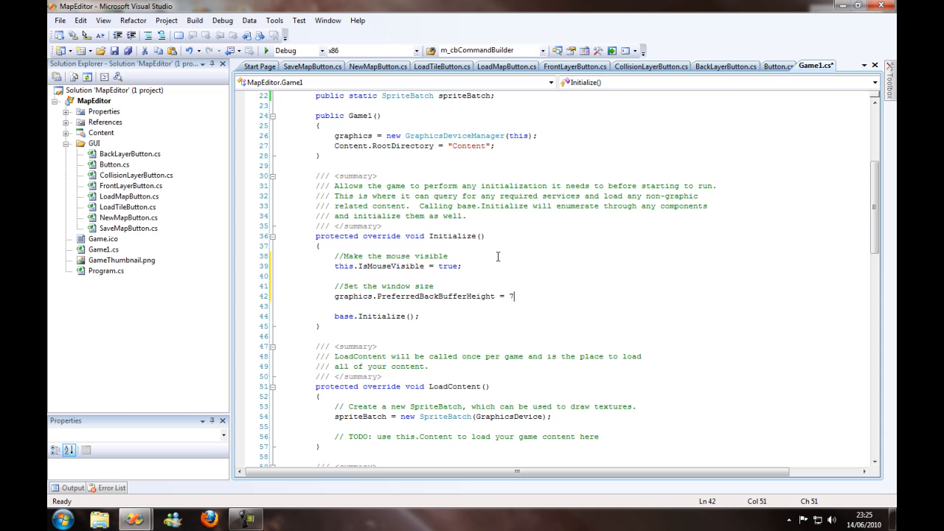
pyautogui.write('00;')
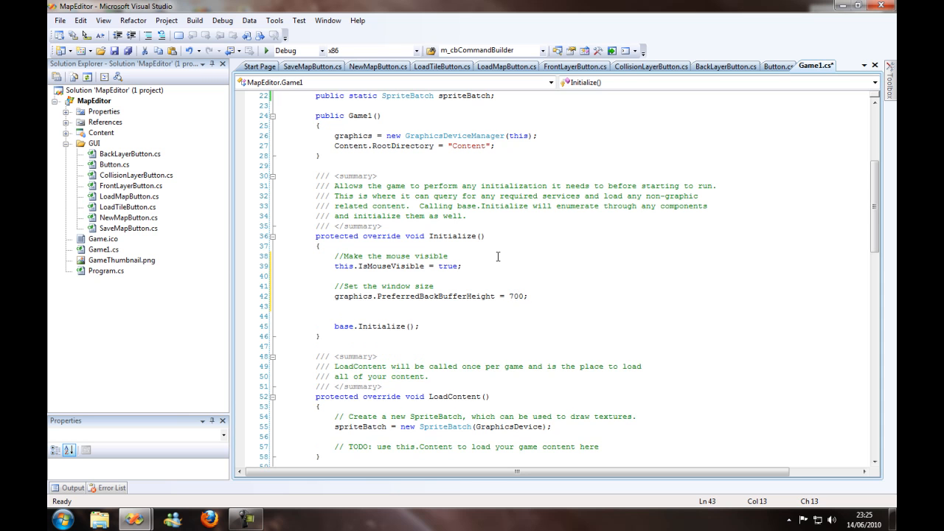
pyautogui.write('graphics.PreferredBackBufferWidth')
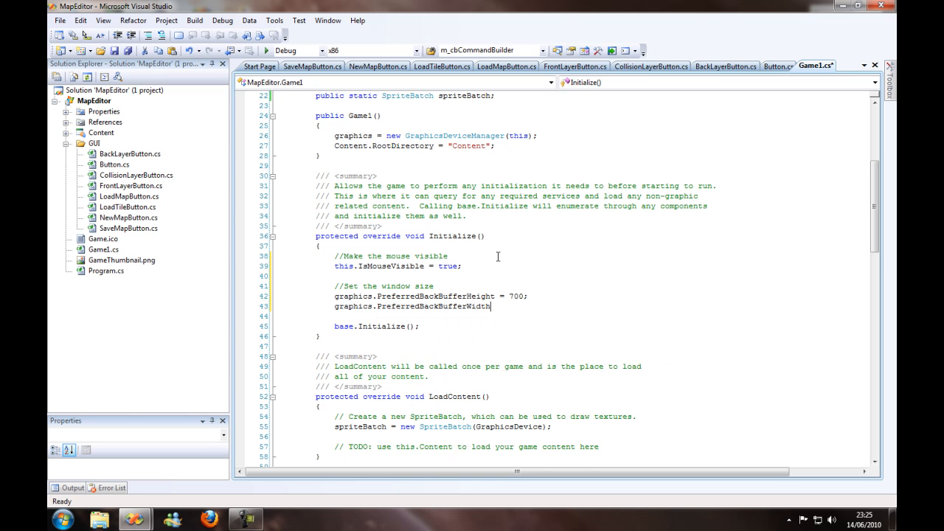
pyautogui.write('= 800')
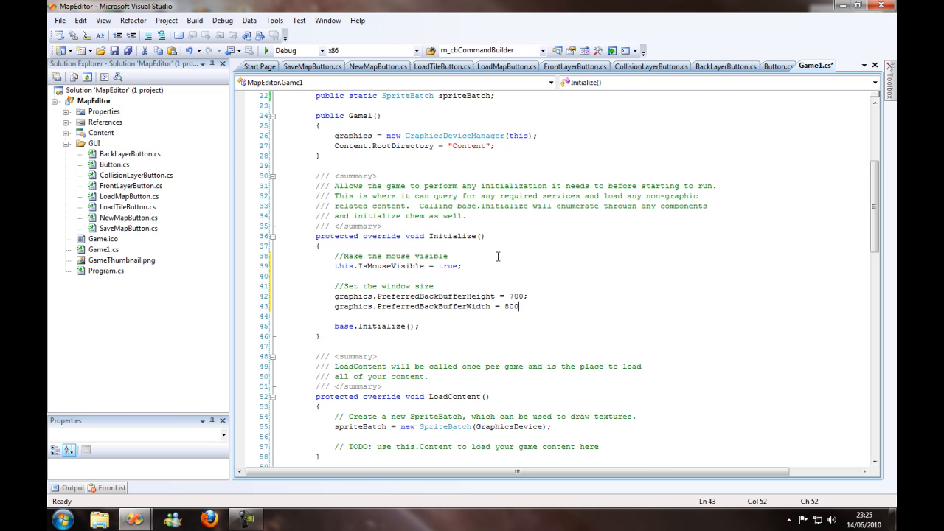
pyautogui.press('enter')
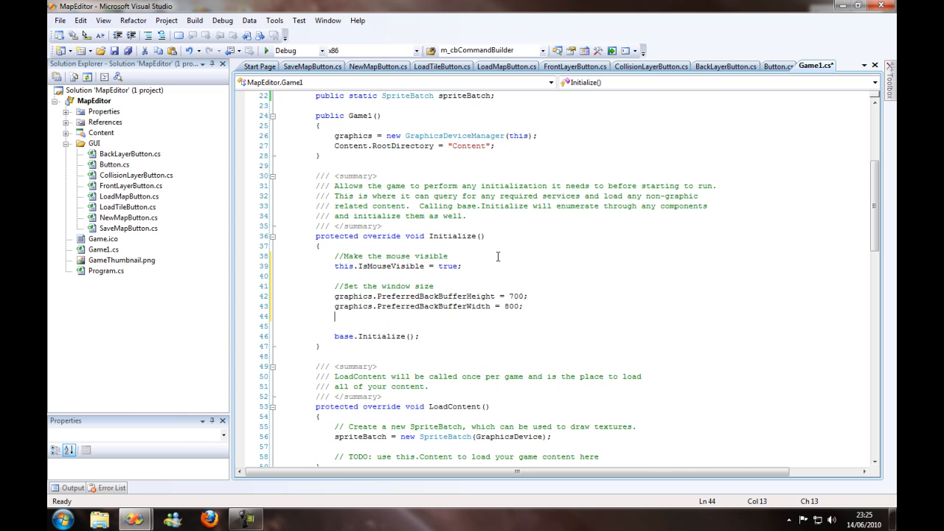
pyautogui.write('graphics.ApplyChanges')
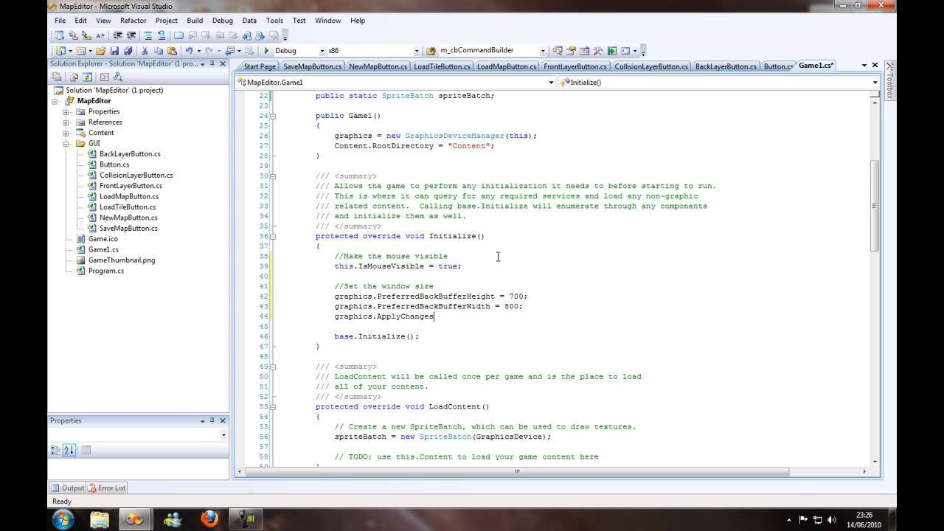
pyautogui.write('();')
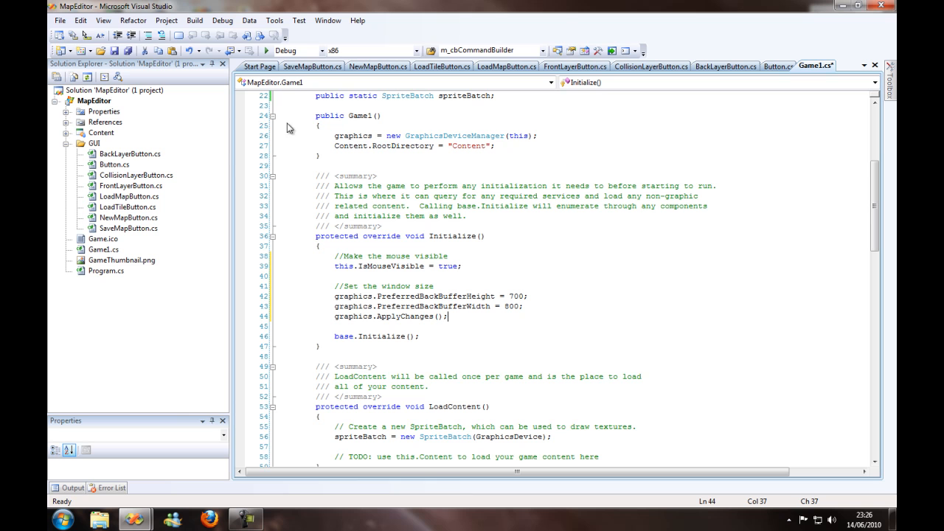
pyautogui.press('ctrl+s')
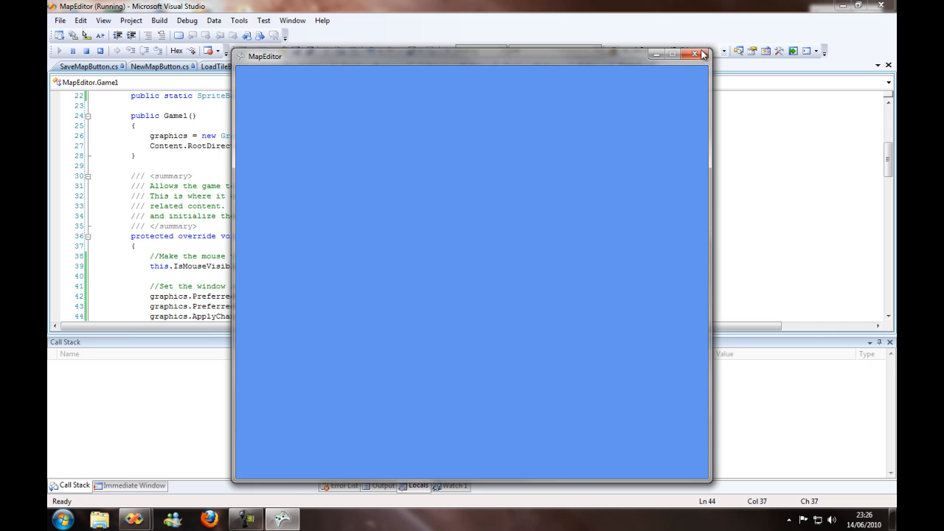
pyautogui.click(693, 53)
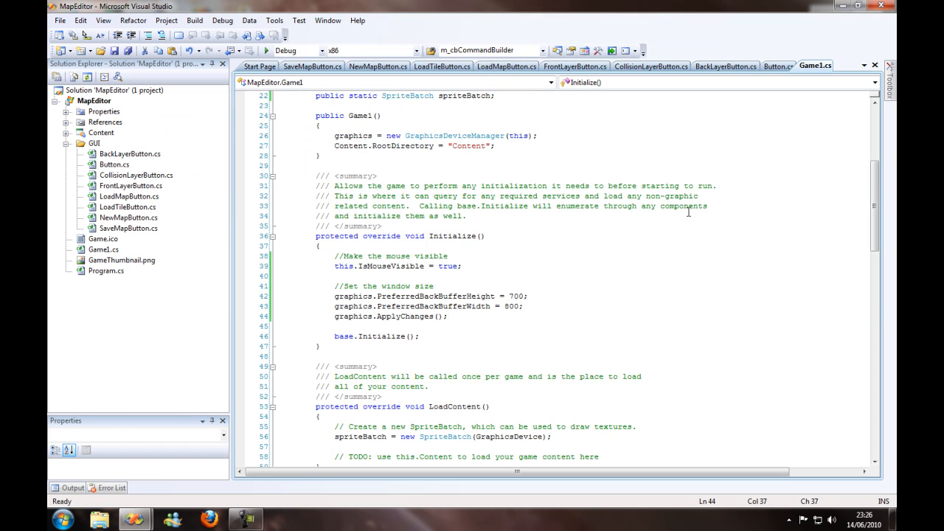
# Add a new class file named HUD.cs to the GUI folder via Add > Class
pyautogui.rightClick(95, 142)
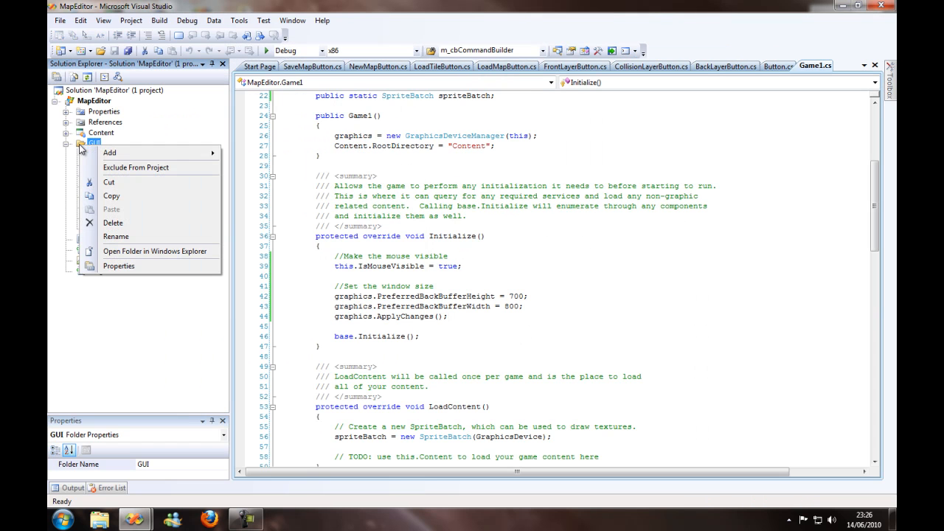
pyautogui.click(109, 152)
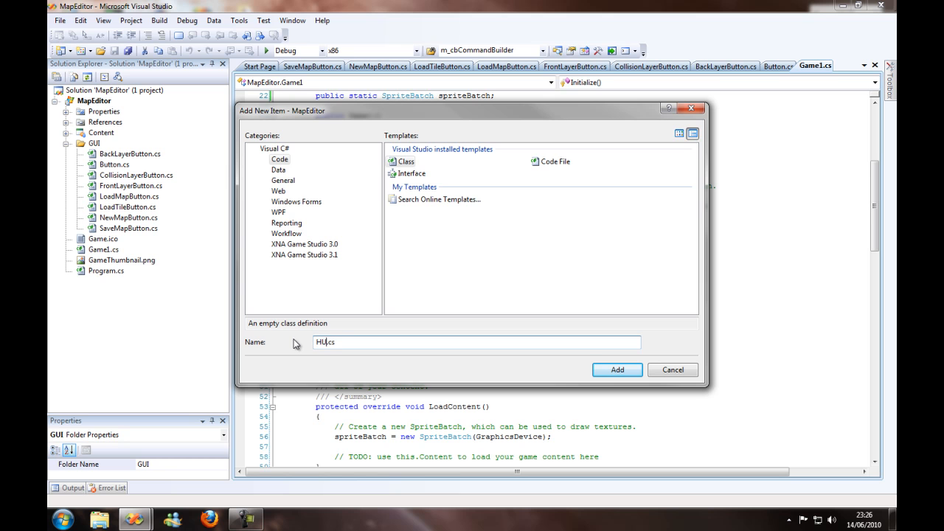
pyautogui.write('D')
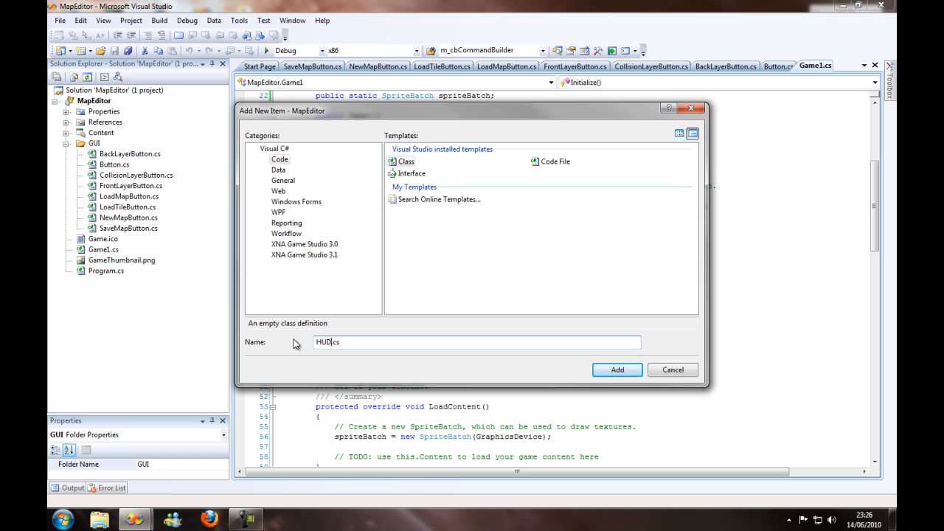
pyautogui.click(617, 369)
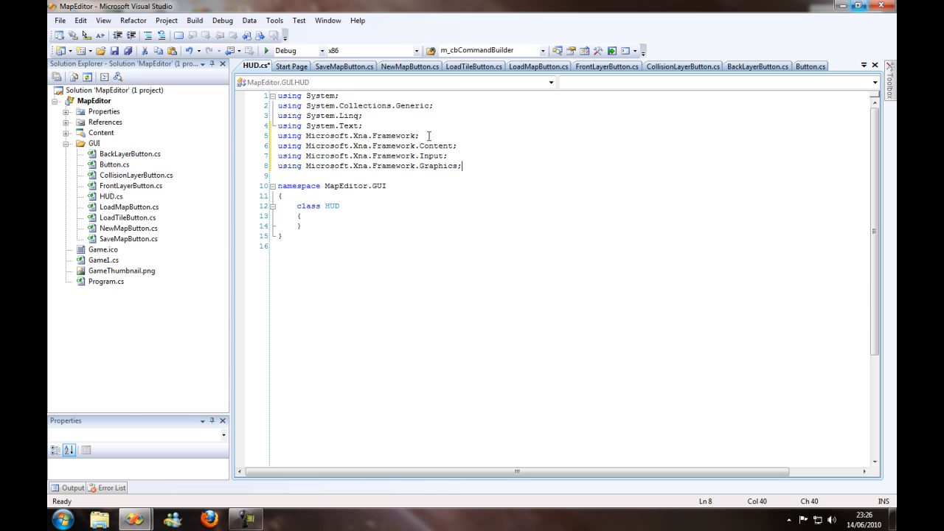
pyautogui.moveTo(440, 165)
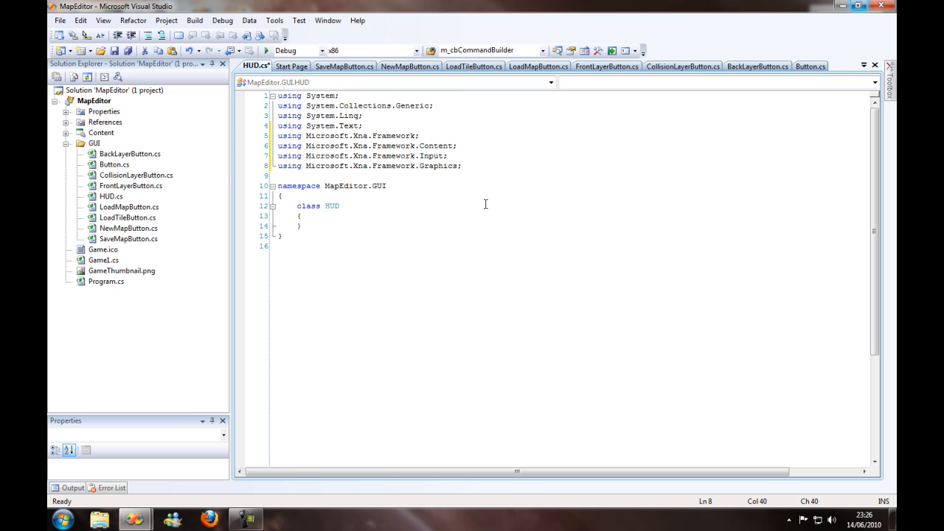
# Make the HUD class declaration 'public class HUD' in HUD.cs
pyautogui.click(296, 207)
pyautogui.write('pu')
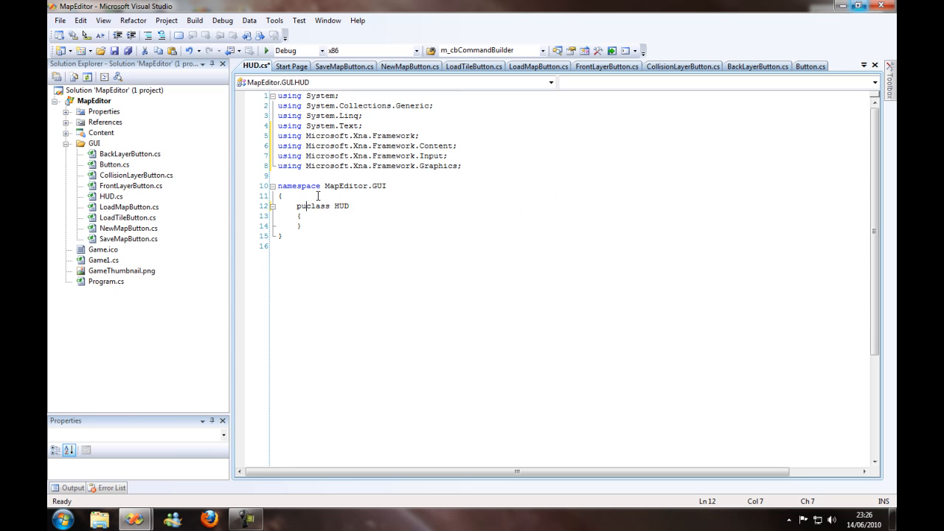
pyautogui.write('ic')
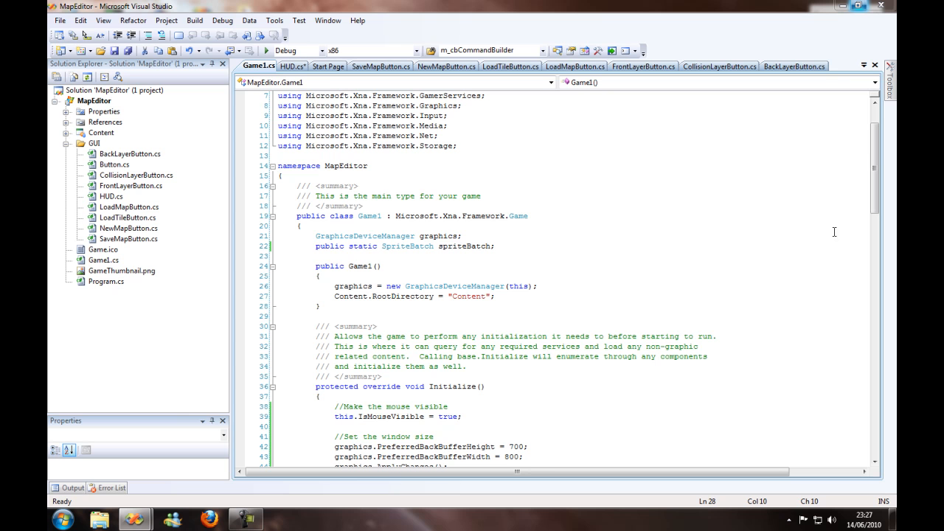
# In Game1.cs add a client-bounds comment and 'public static Vector2 clientBounds;' below spriteBatch
pyautogui.click(496, 245)
pyautogui.write('//')
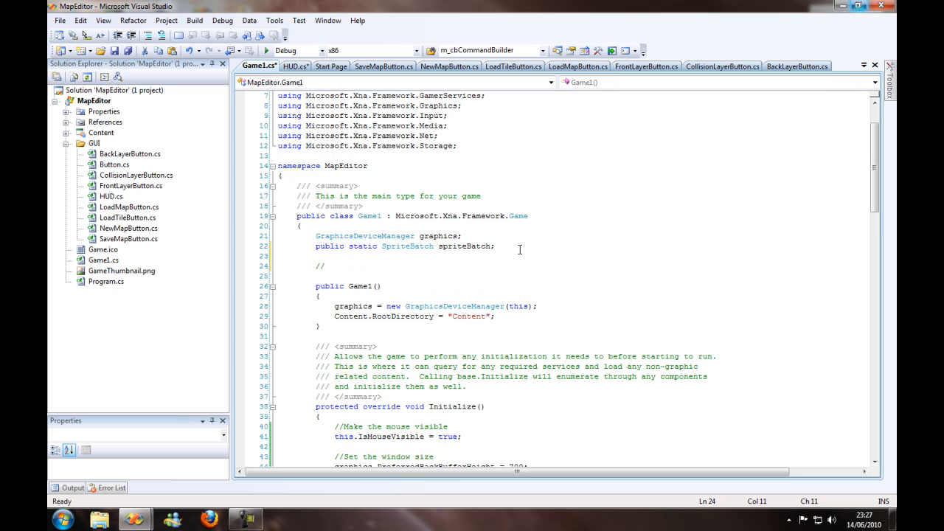
pyautogui.click(325, 266)
pyautogui.write('Declare the')
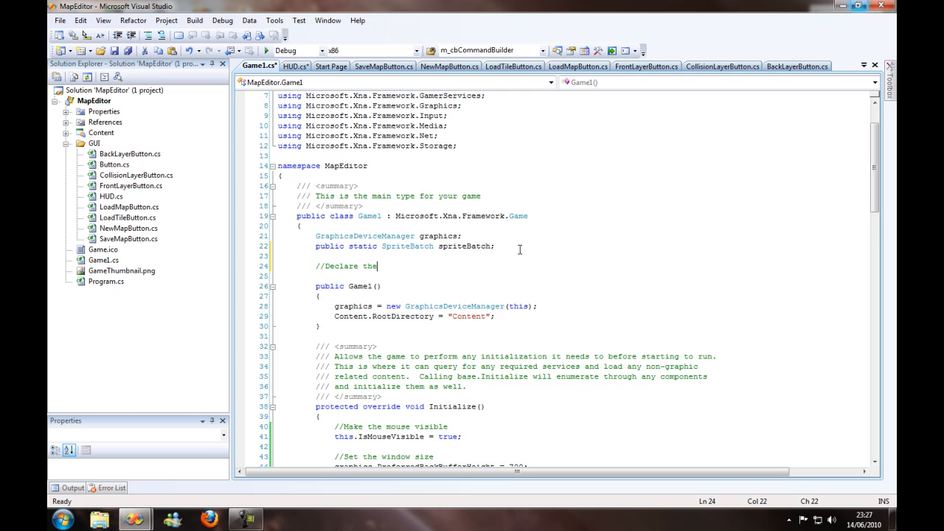
pyautogui.write('client bound')
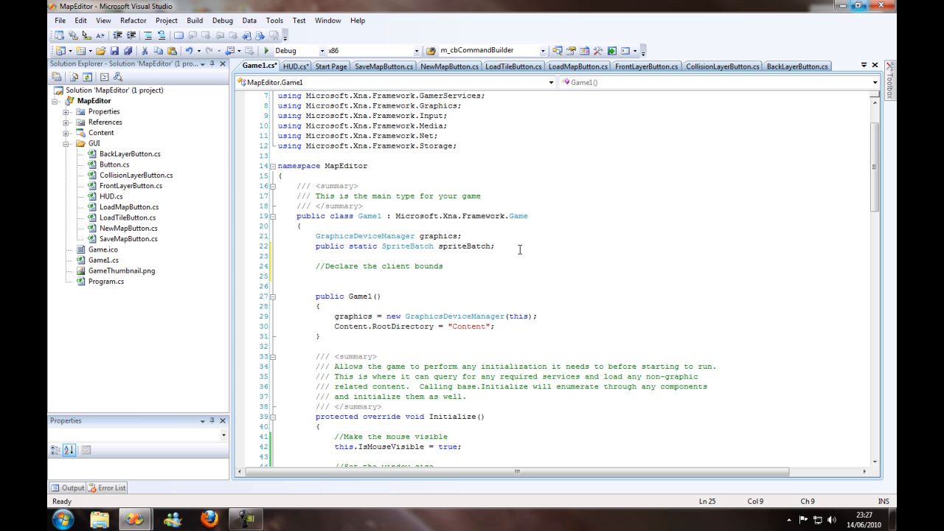
pyautogui.write('sa')
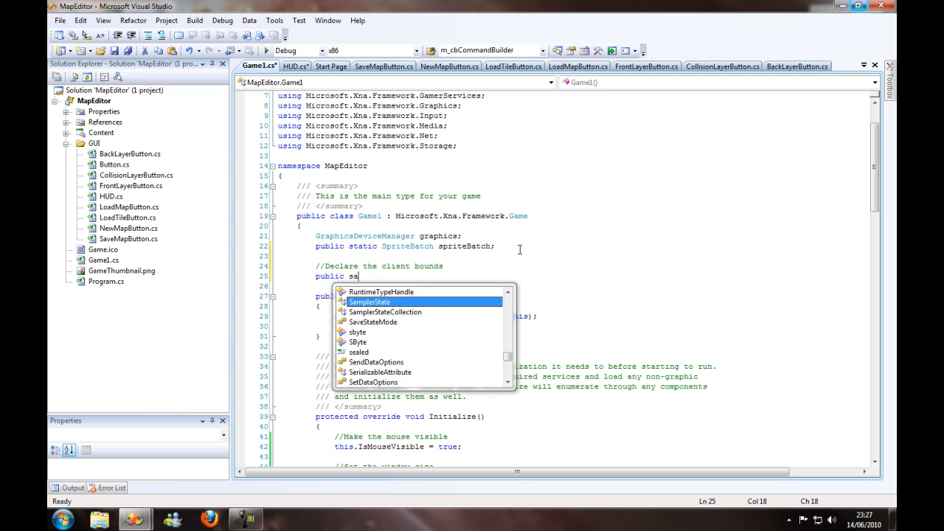
pyautogui.press('Backspace')
pyautogui.write('tatic')
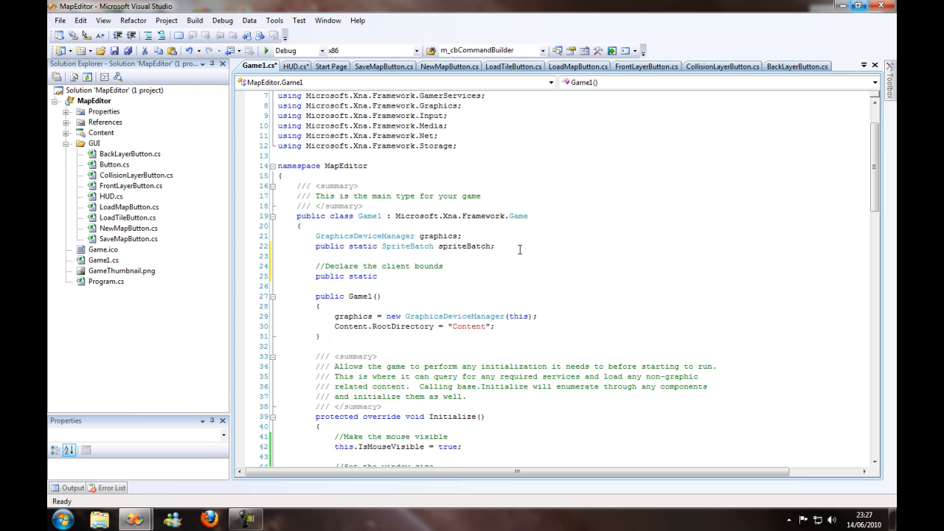
pyautogui.write('Vector2')
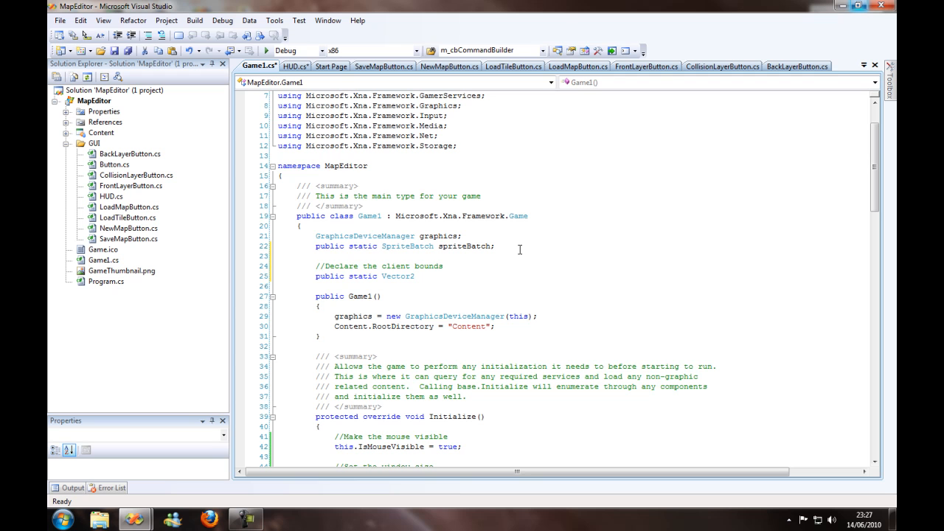
pyautogui.write('clientB')
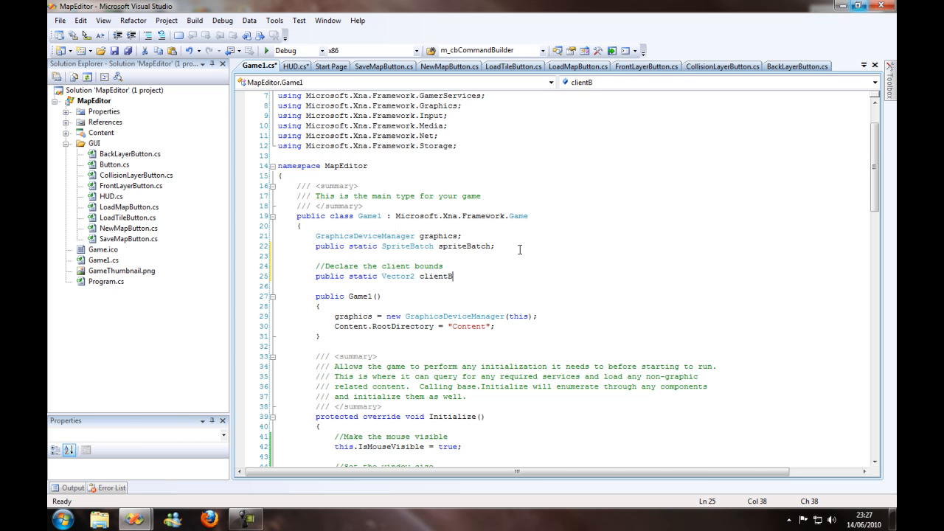
pyautogui.write('ounds;')
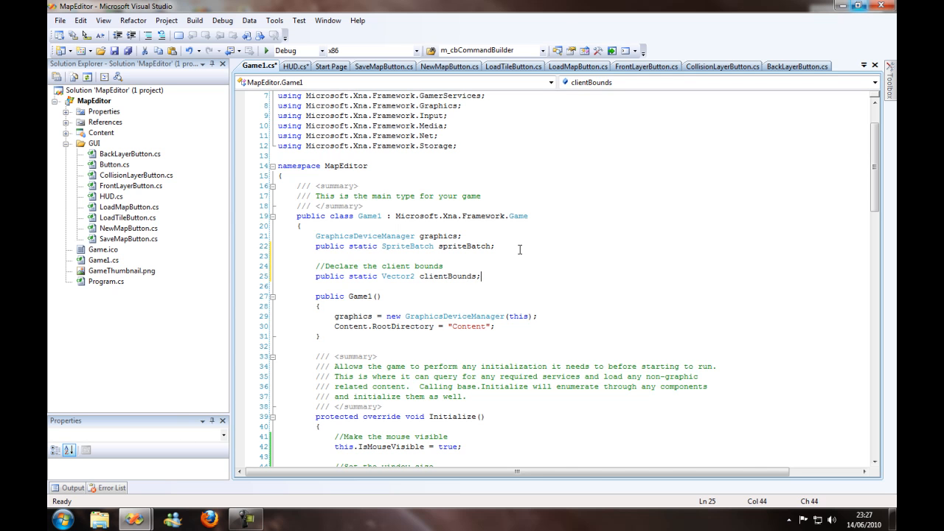
pyautogui.scroll(-3)
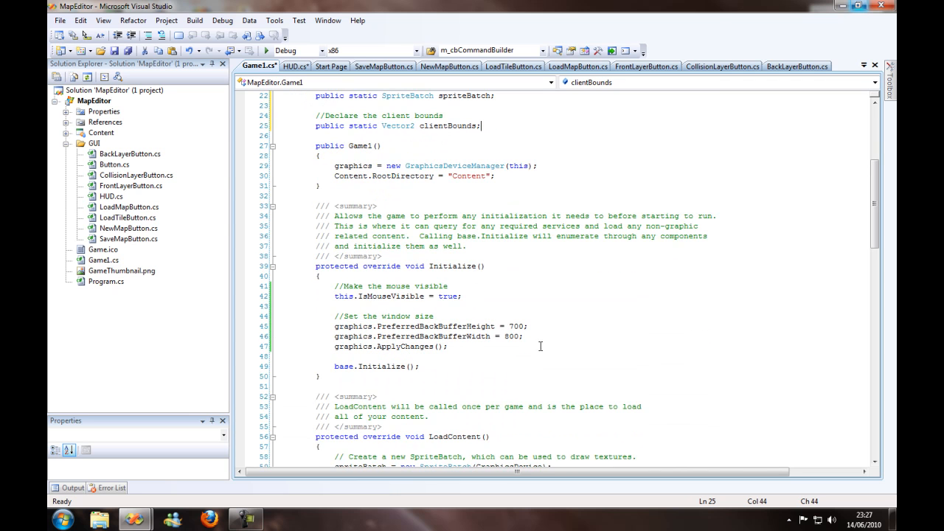
# In Initialize after ApplyChanges, add an '//Initialise' comment and begin 'clientBounds = new Vector2('
pyautogui.press('enter')
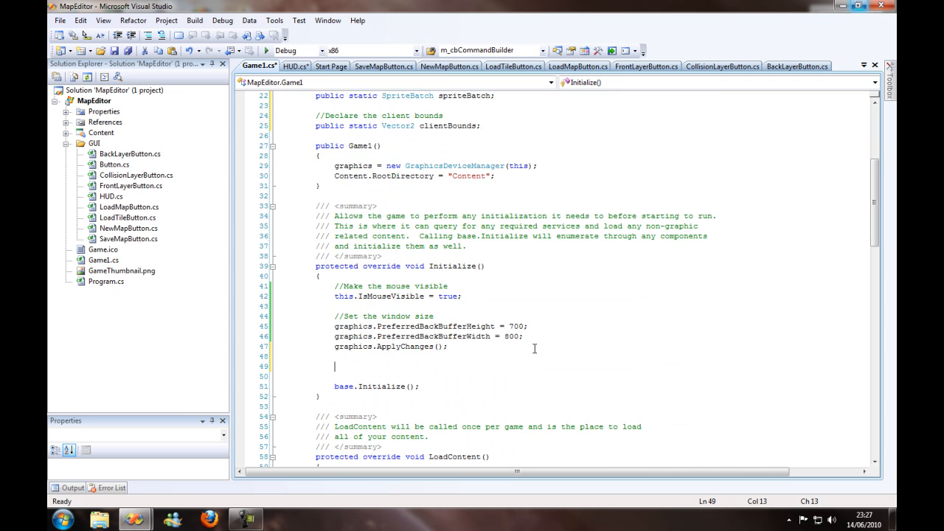
pyautogui.write('//Init')
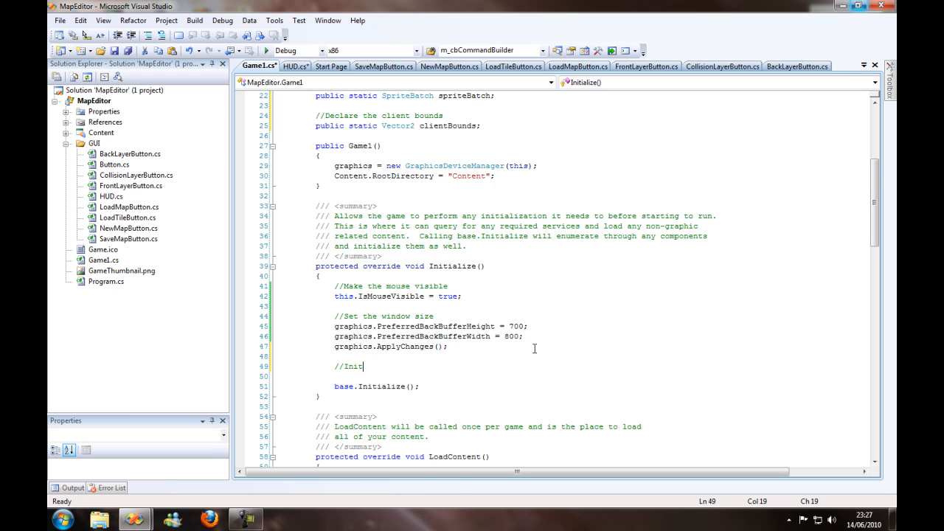
pyautogui.write('ialise the client boun')
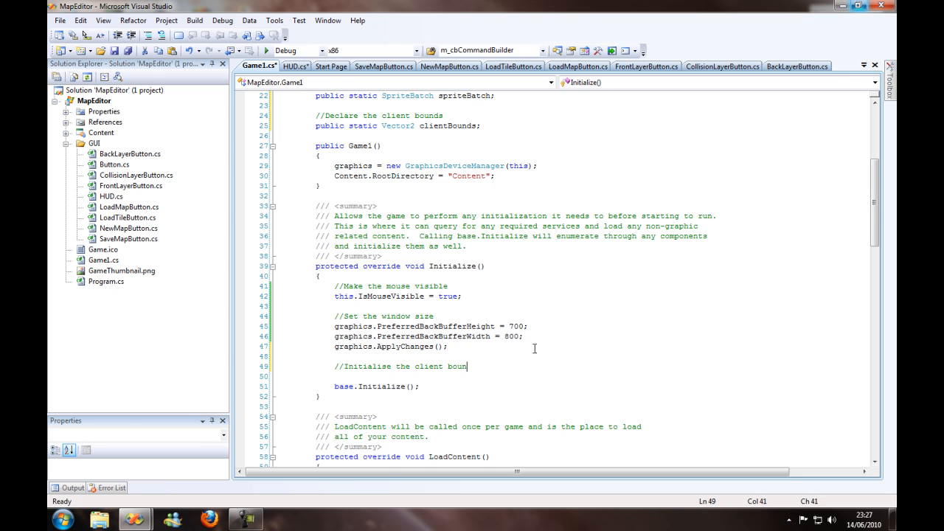
pyautogui.press('Enter')
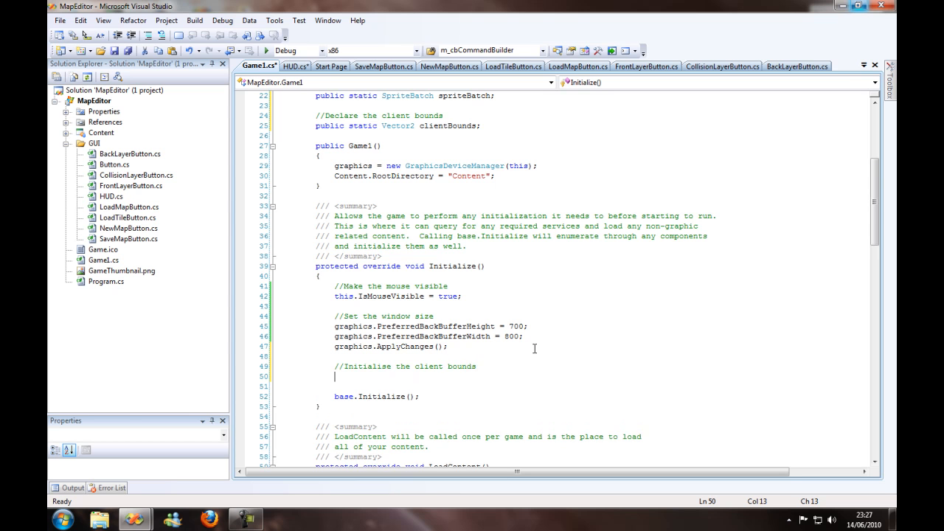
pyautogui.write('clientBounds')
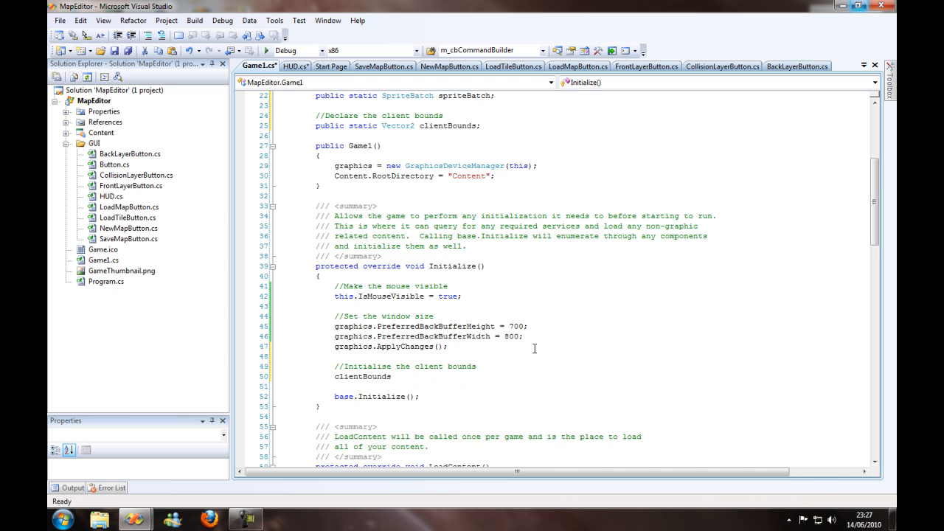
pyautogui.write('= new Vector2')
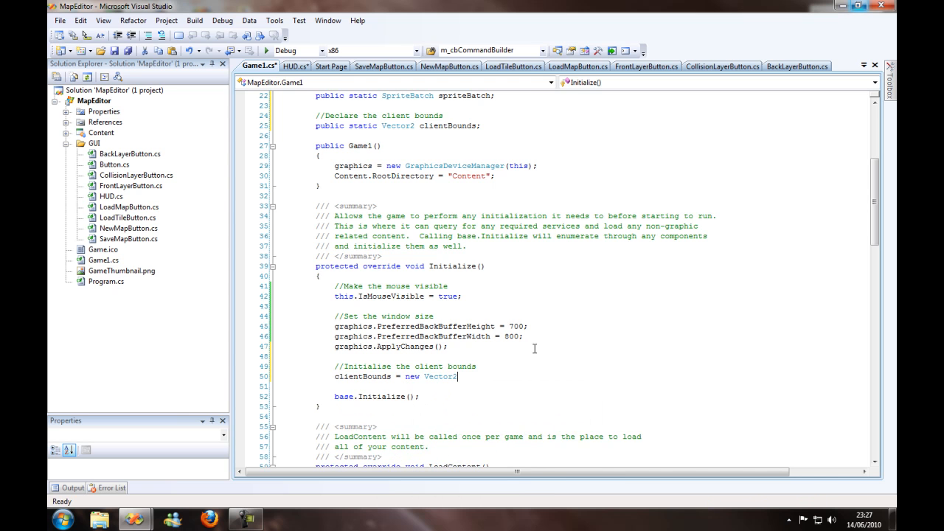
pyautogui.write('(')
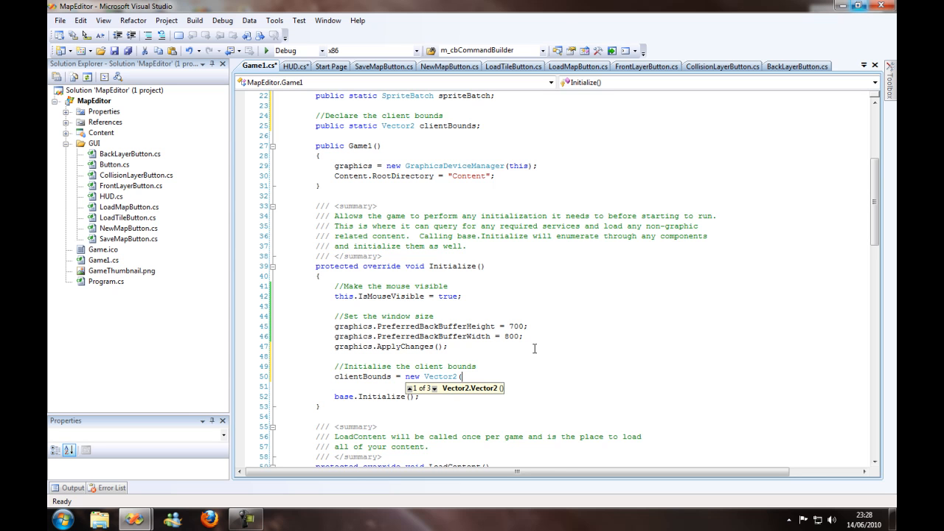
pyautogui.write('0,')
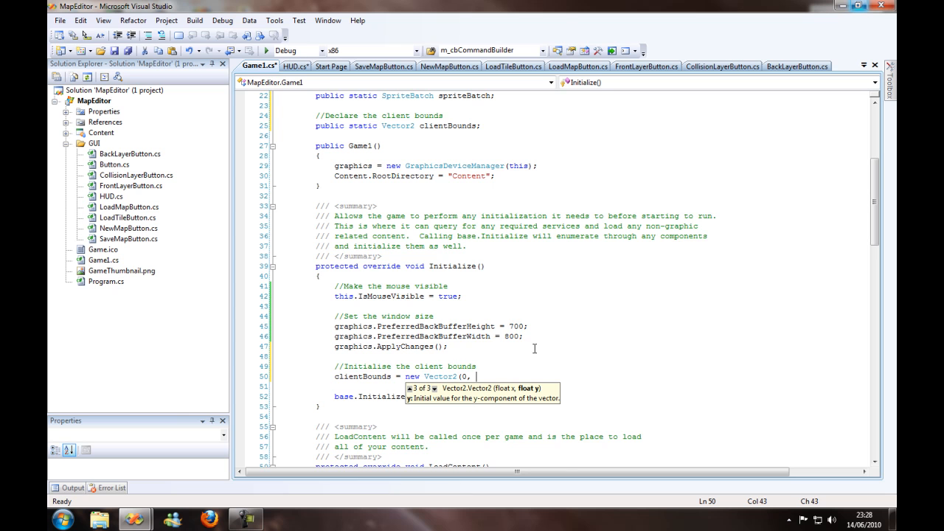
# Fill the Vector2 with Window.ClientBounds.Width and Window.ClientBounds.Height and save
pyautogui.write('Window.')
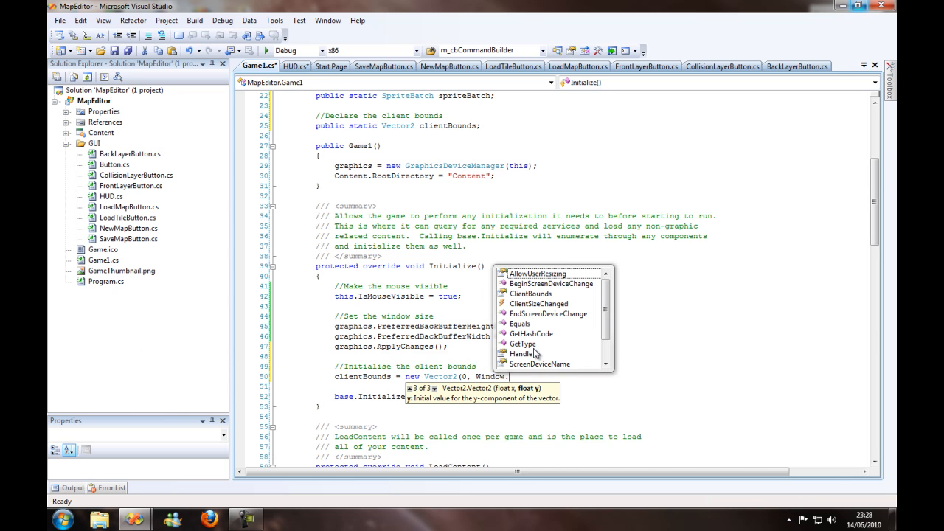
pyautogui.write('clientBounds')
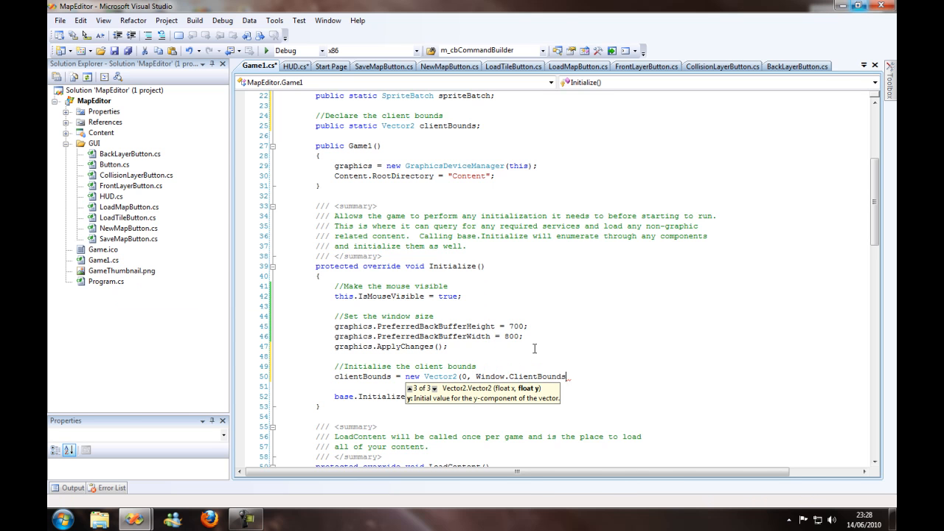
pyautogui.write('.Height);')
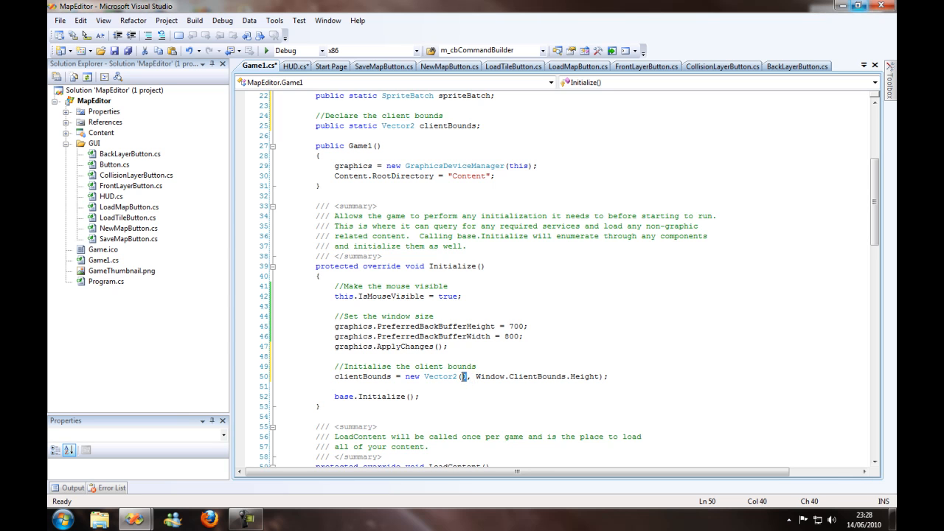
pyautogui.write('Window')
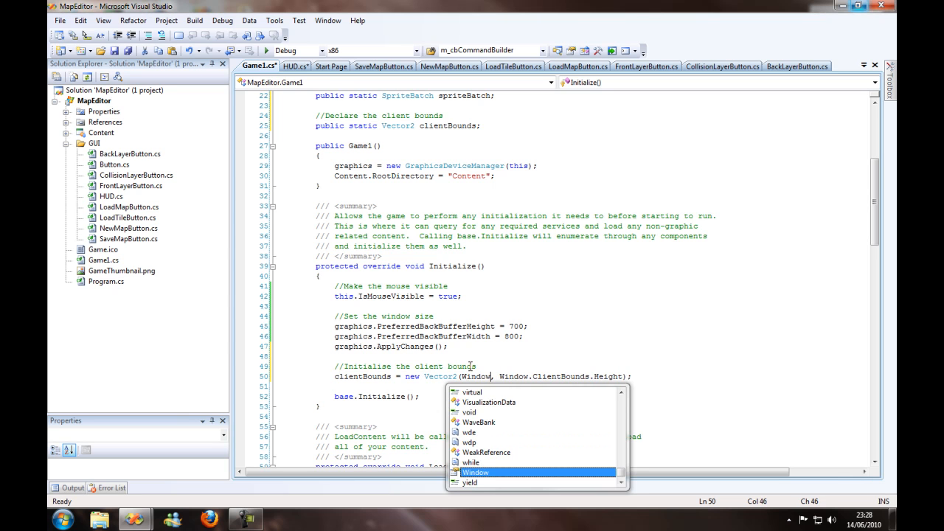
pyautogui.write('.ClientBounds.Width')
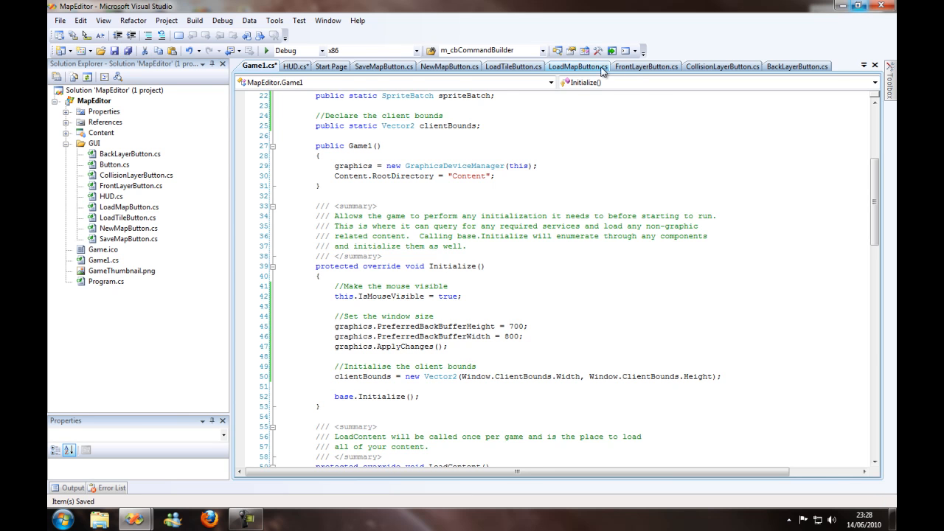
# Return to HUD.cs showing the empty public HUD class
pyautogui.click(291, 65)
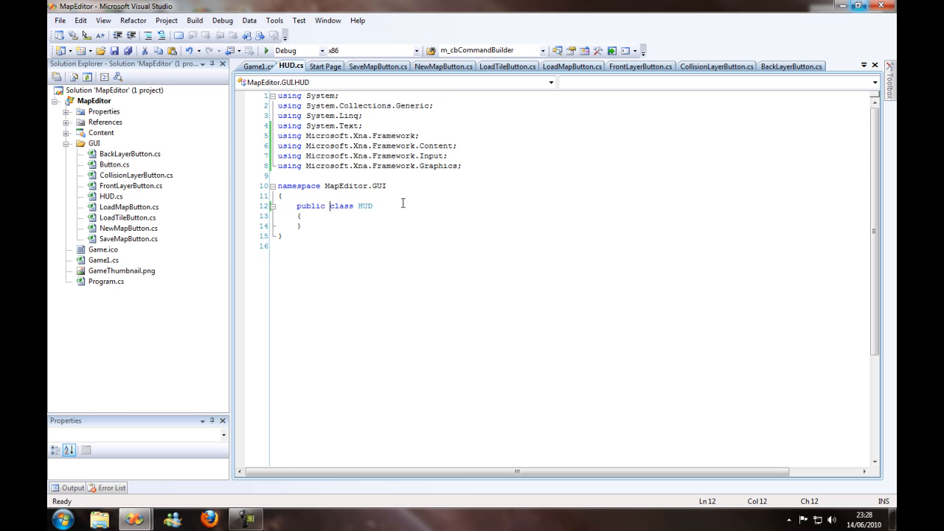
pyautogui.moveTo(378, 210)
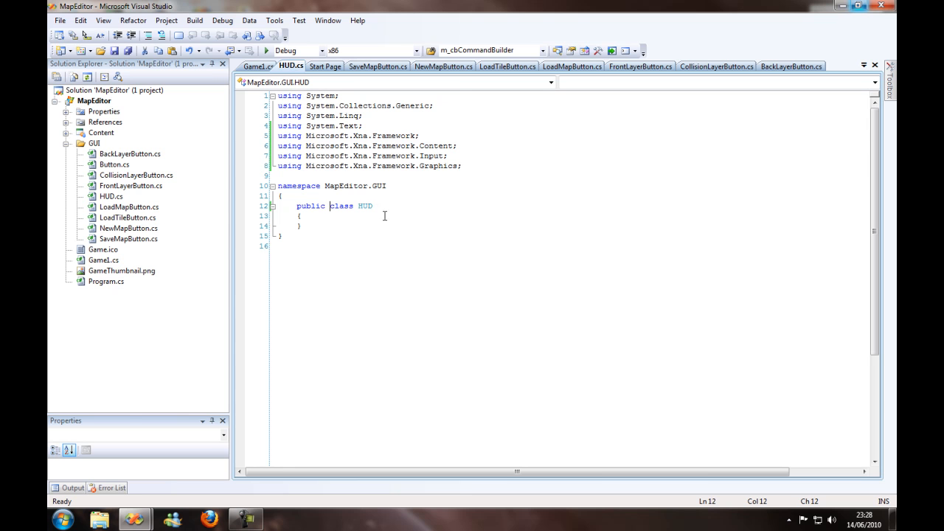
pyautogui.moveTo(393, 209)
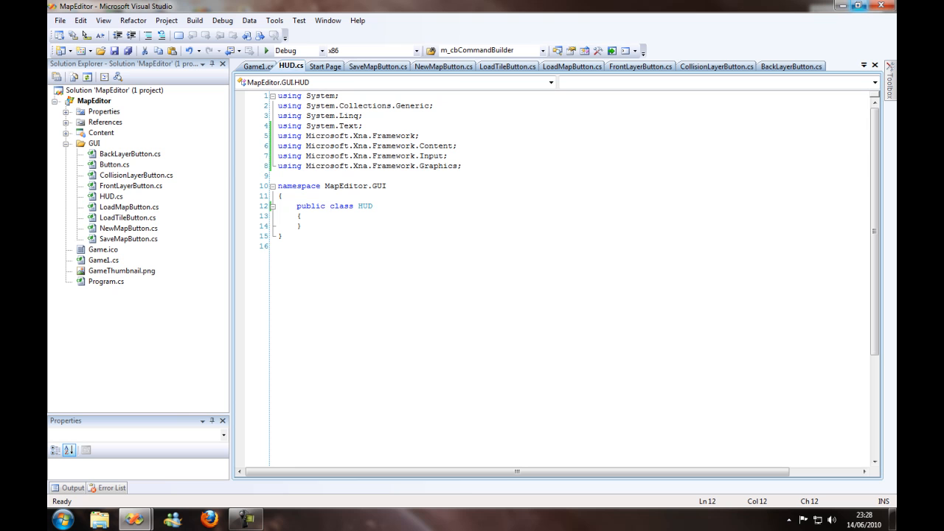
pyautogui.click(329, 207)
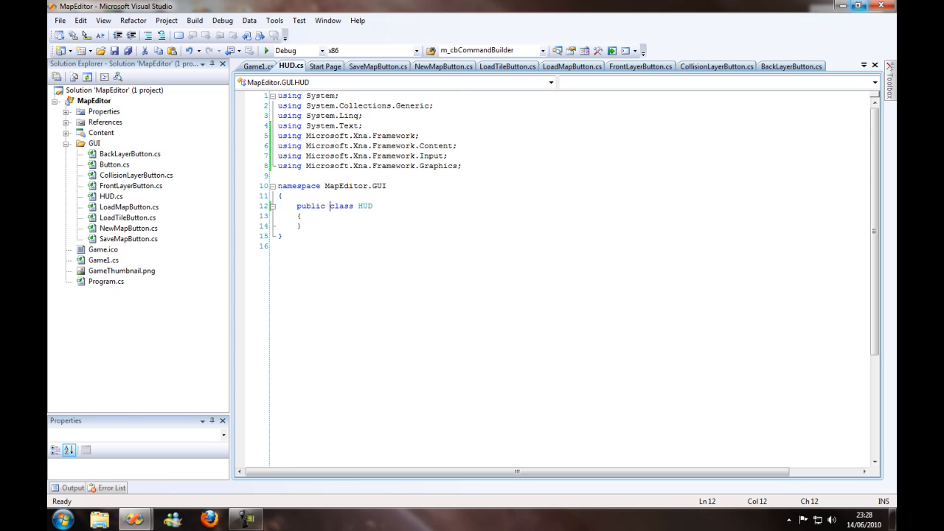